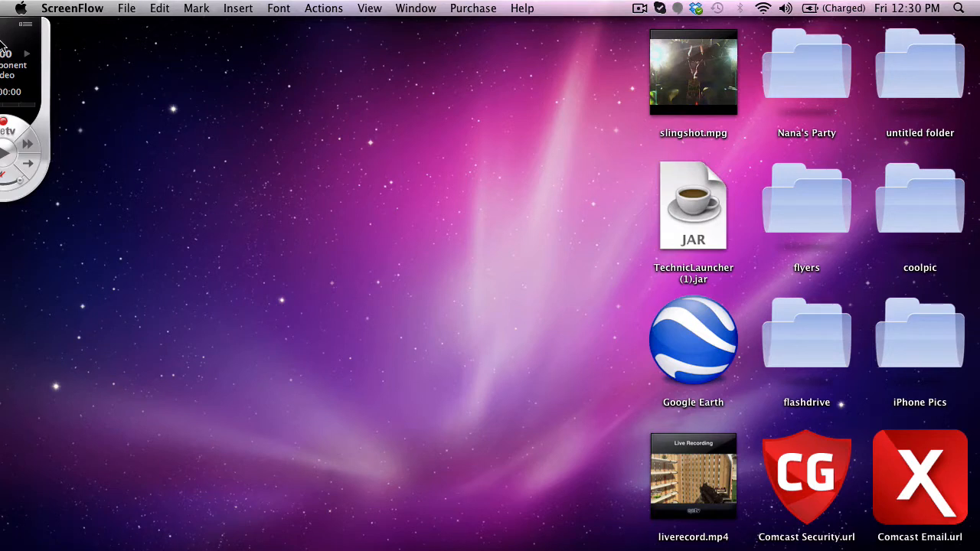
mouse_move(6, 27)
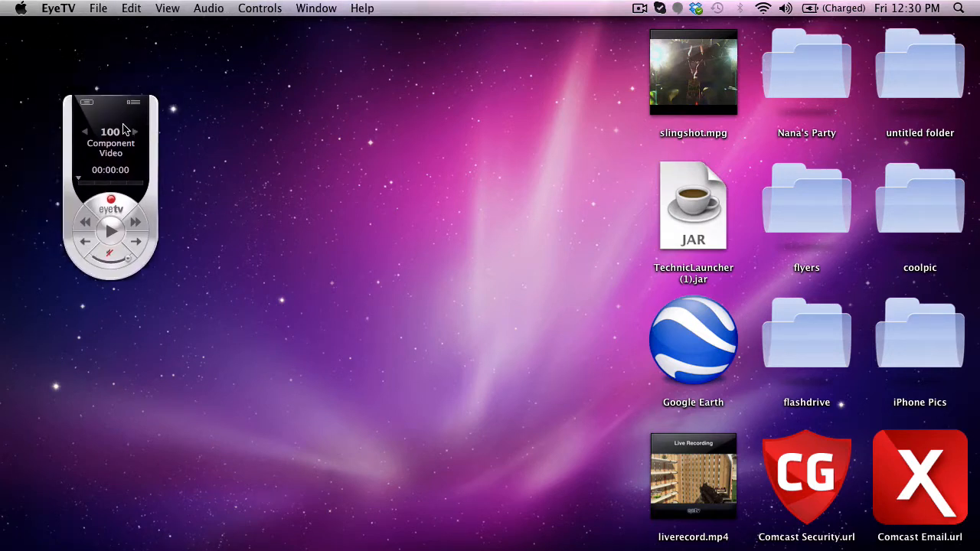
mouse_move(364, 169)
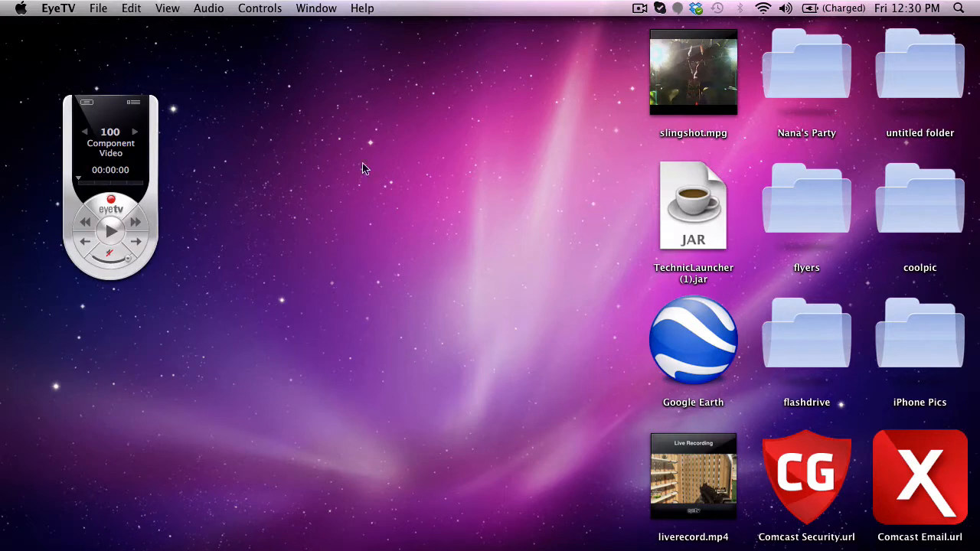
mouse_move(90, 124)
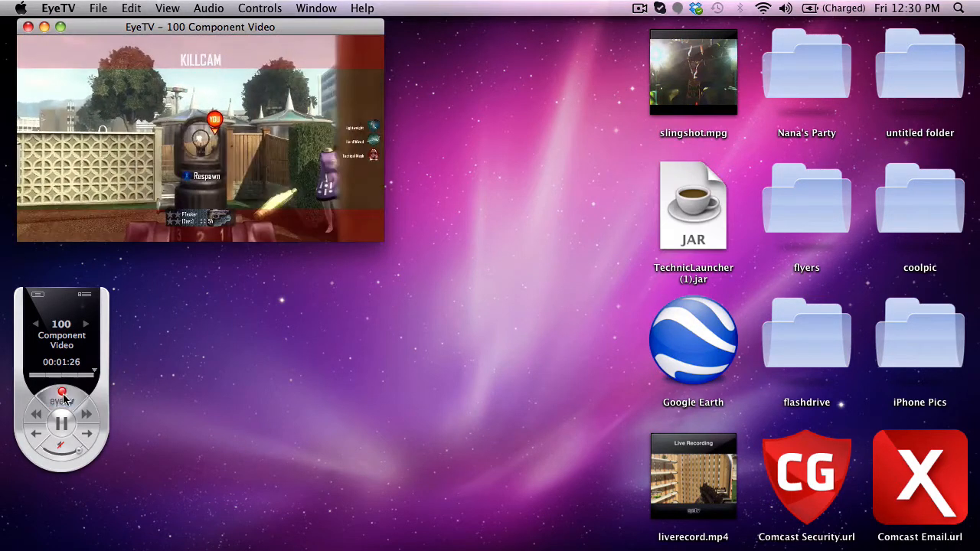
Record the live gameplay arriving on the component video input
click(62, 392)
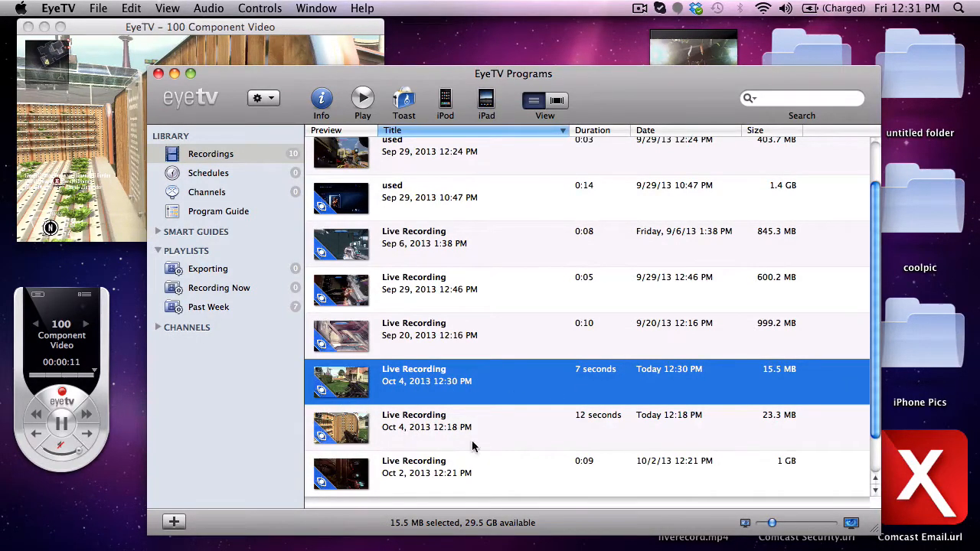
click(425, 421)
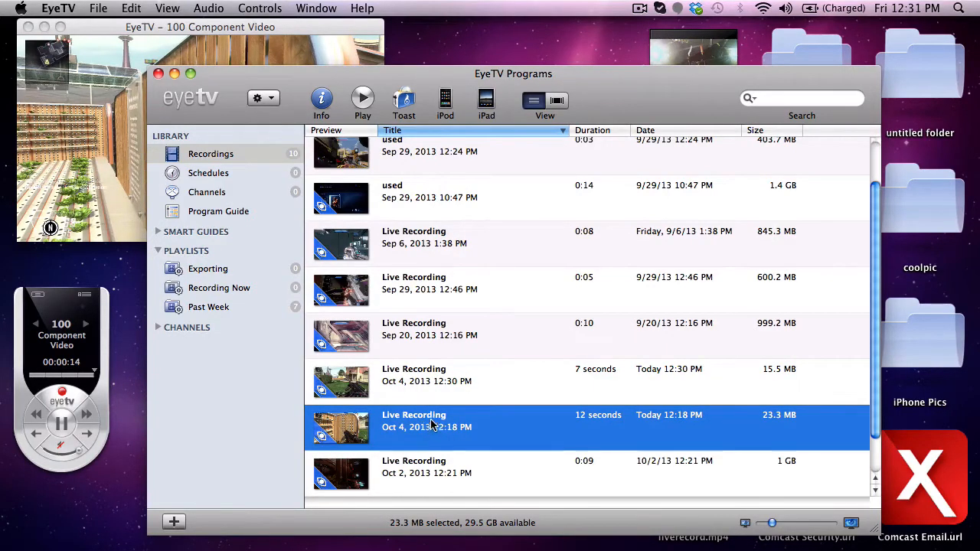
right_click(431, 425)
text(LiveRecord.mp4)
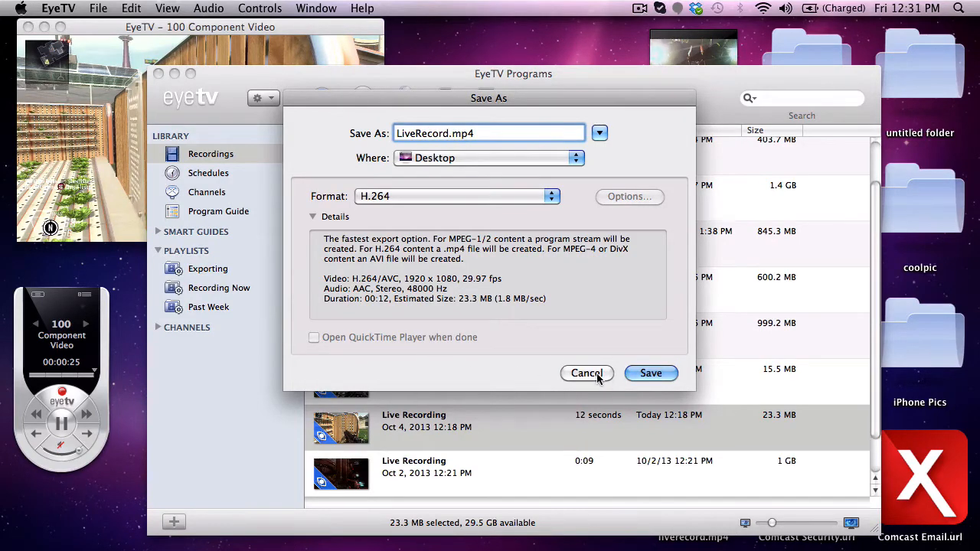
click(586, 374)
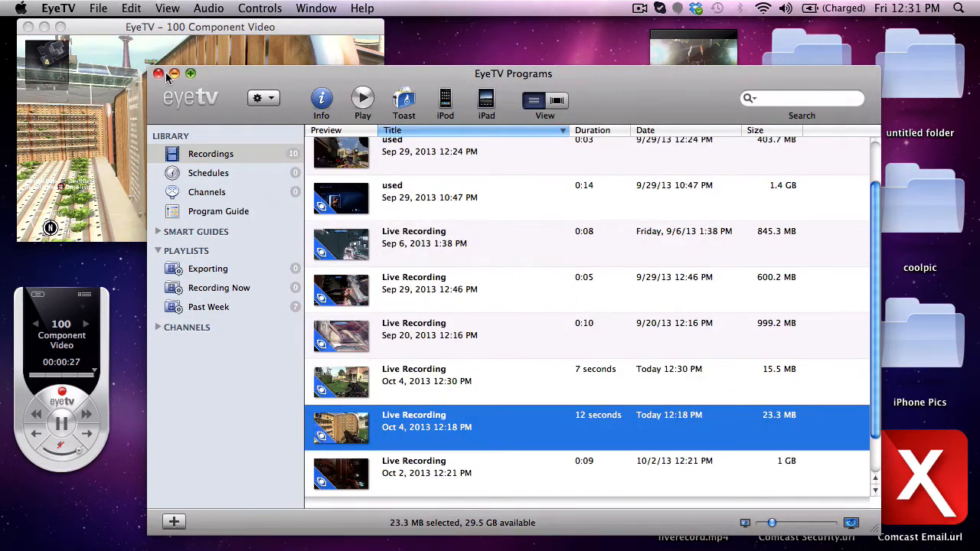
click(159, 74)
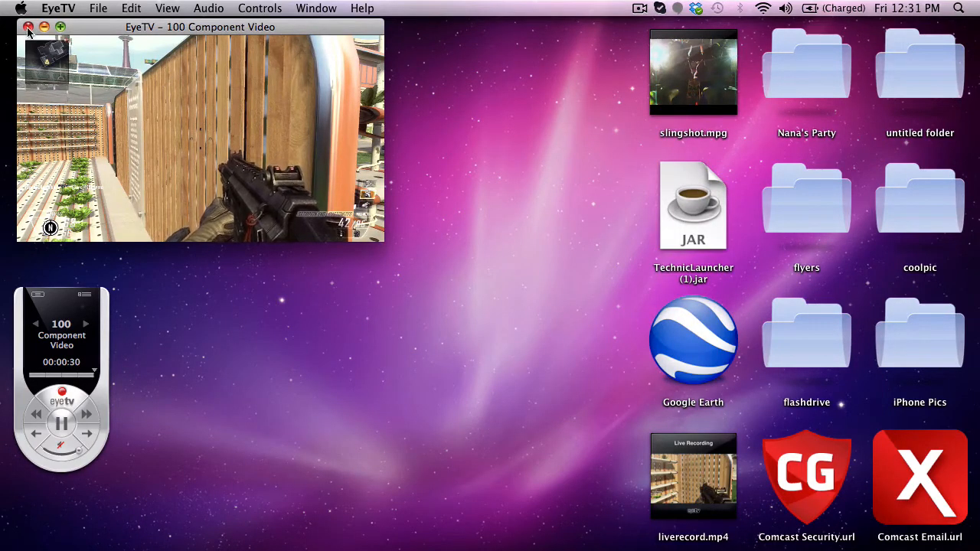
Import liverecord.mp4 from the Desktop into the existing LiveRecord event
click(27, 27)
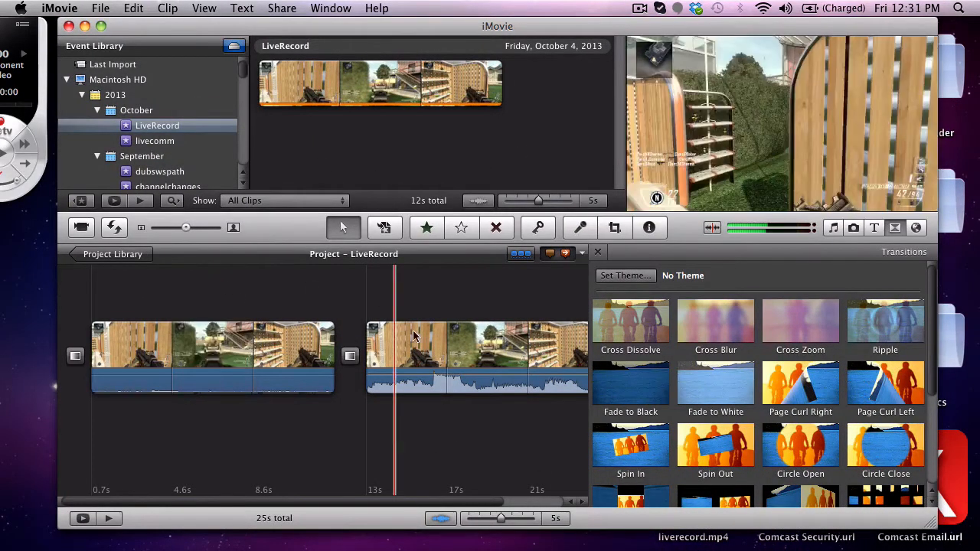
click(101, 9)
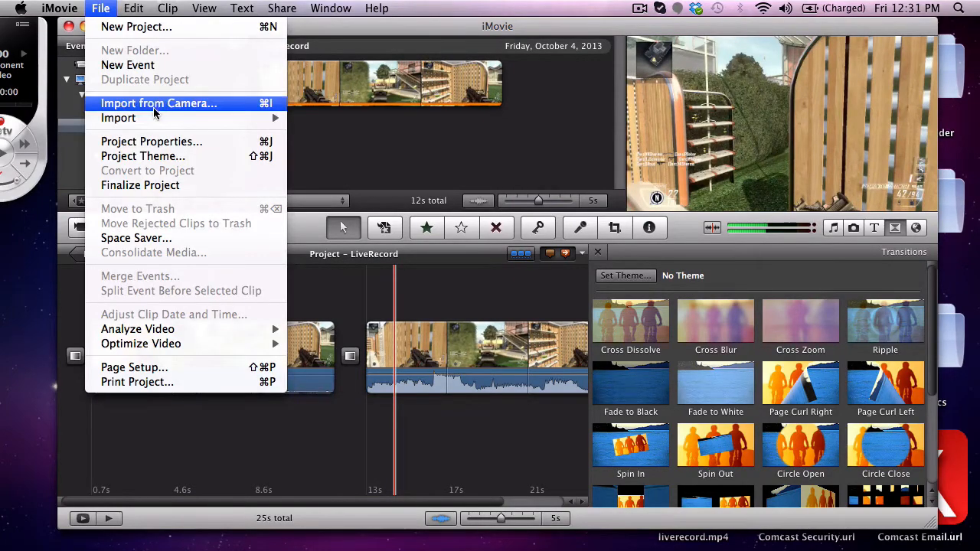
click(159, 104)
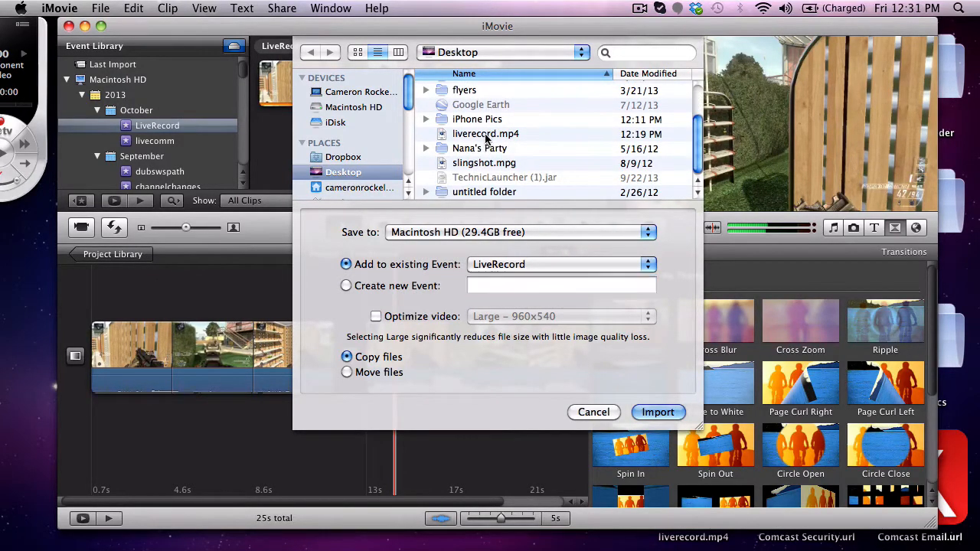
click(485, 134)
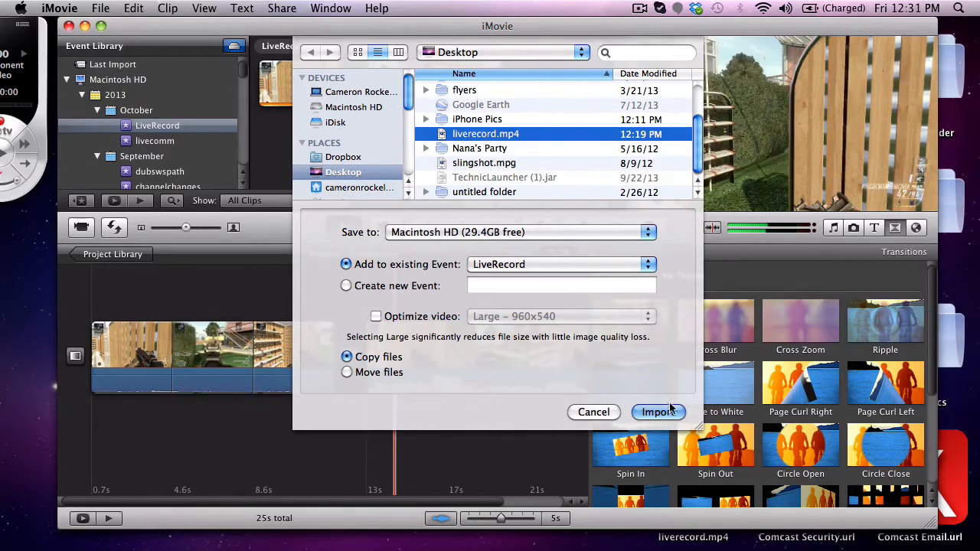
click(656, 412)
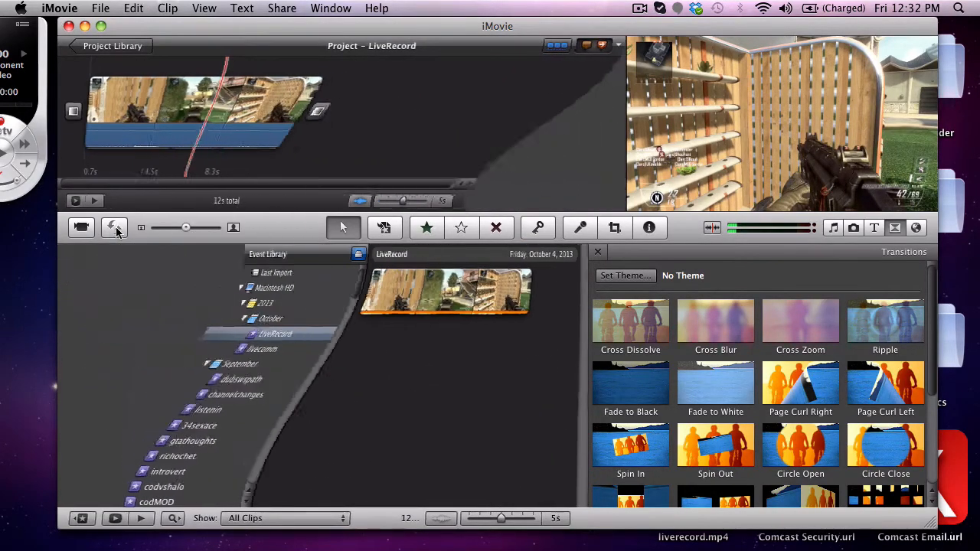
Swap the project and event browsers to review the LiveRecord footage
click(113, 226)
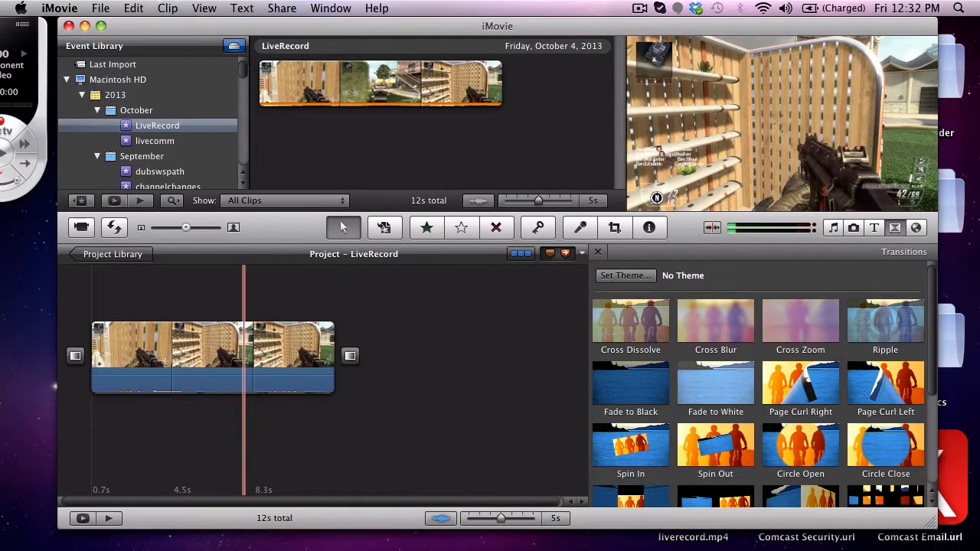
Launch Audacity, switch input to Built-in Input and record a short voice track
click(386, 523)
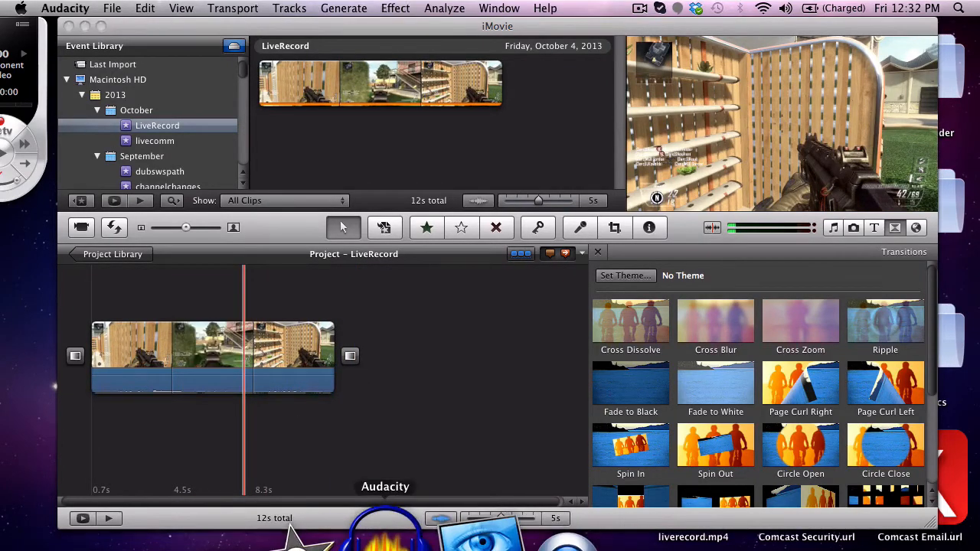
click(112, 9)
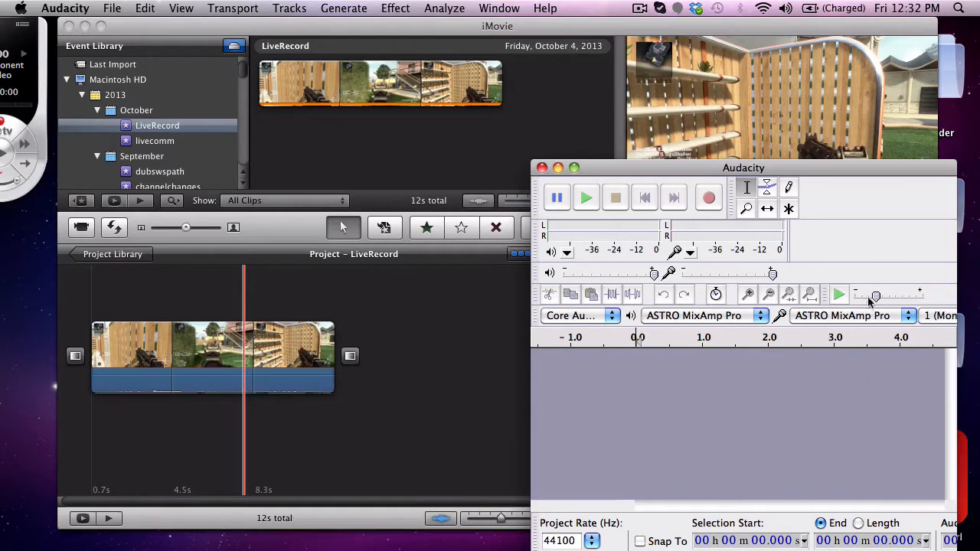
click(842, 315)
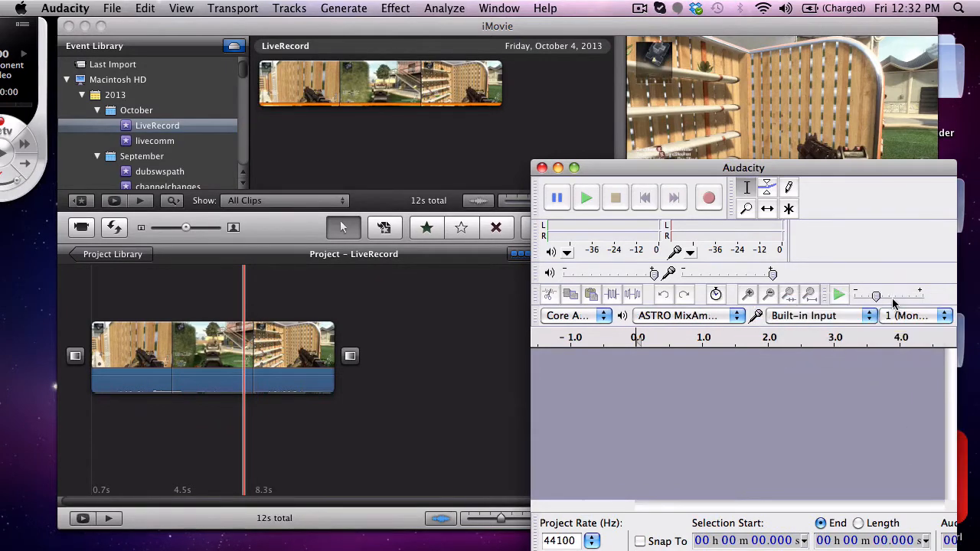
mouse_move(765, 207)
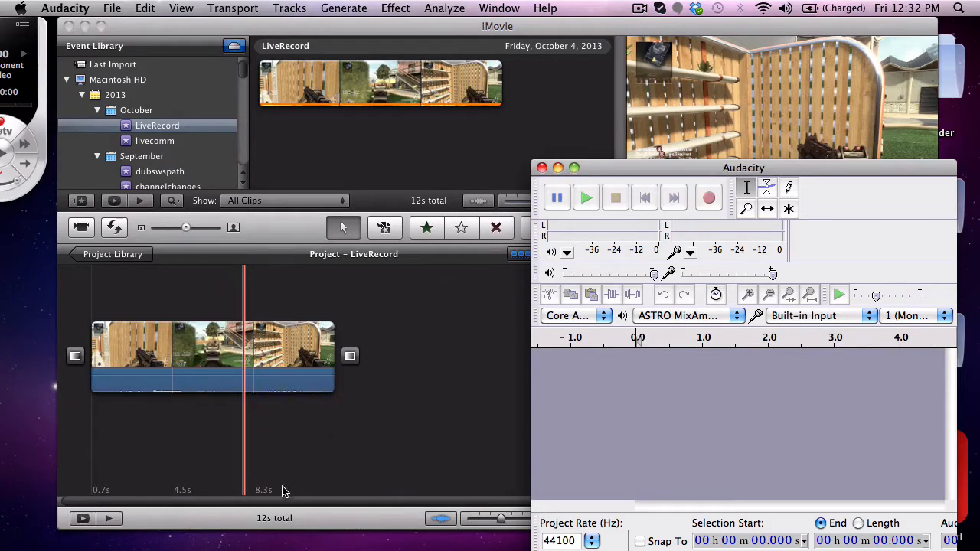
mouse_move(84, 353)
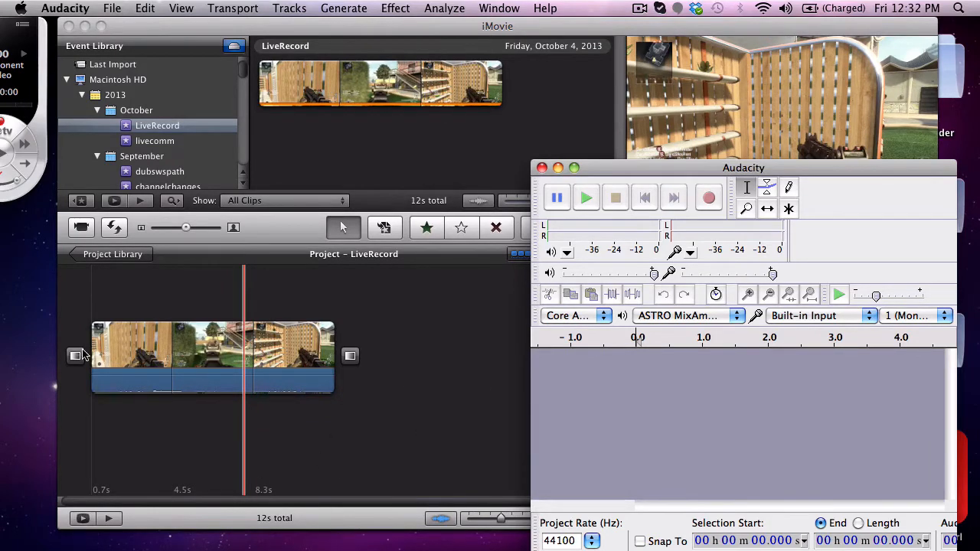
mouse_move(708, 196)
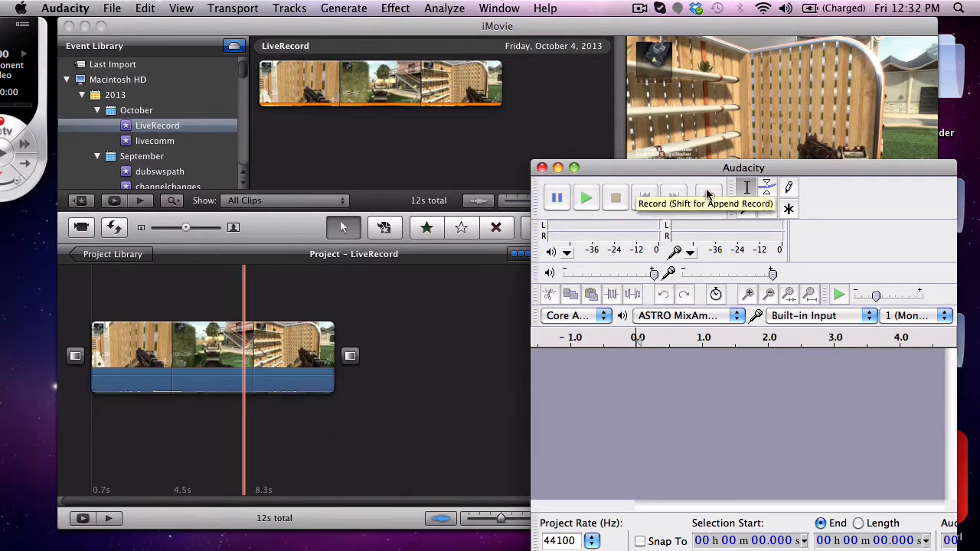
click(708, 197)
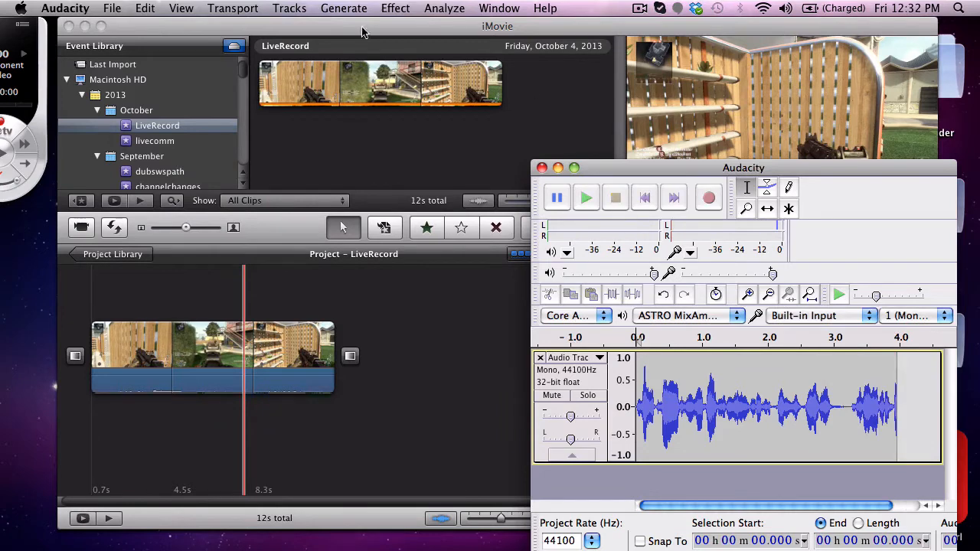
Export the recording as LiveRecord.wav, WAV 16-bit PCM, to the Desktop
click(112, 9)
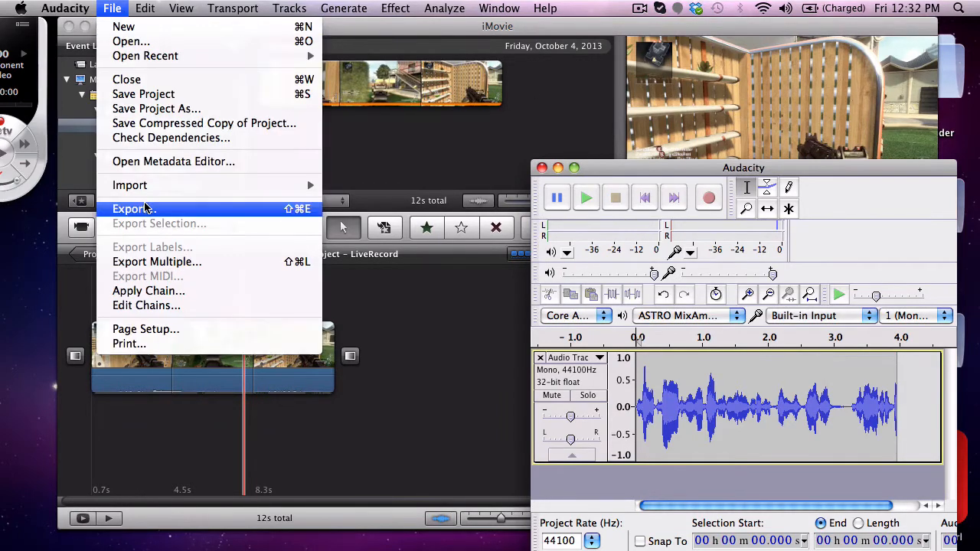
click(129, 209)
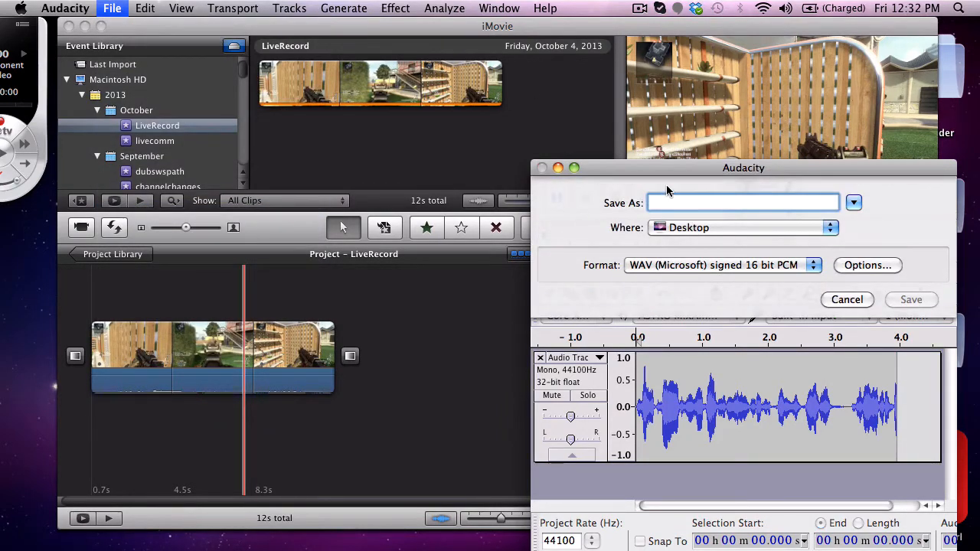
text(LiveRe)
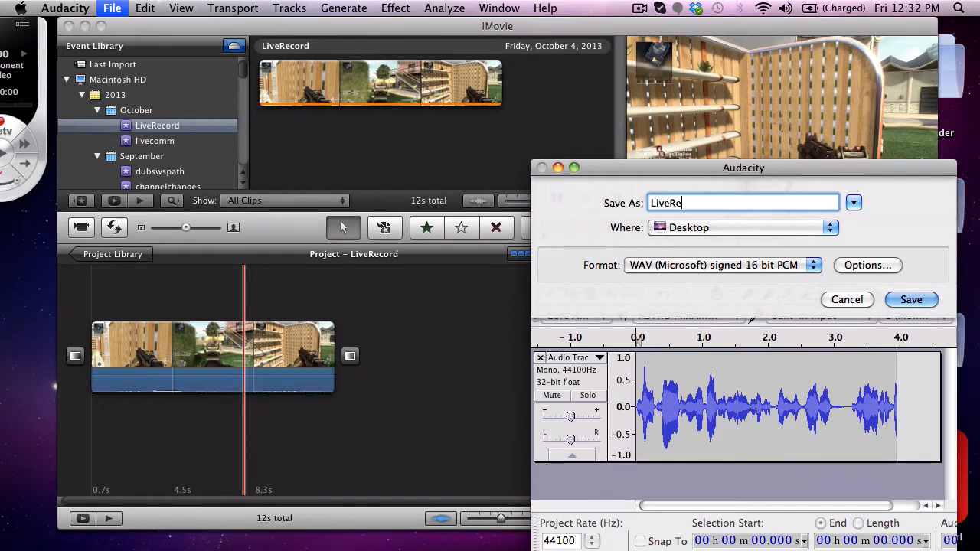
text(cord)
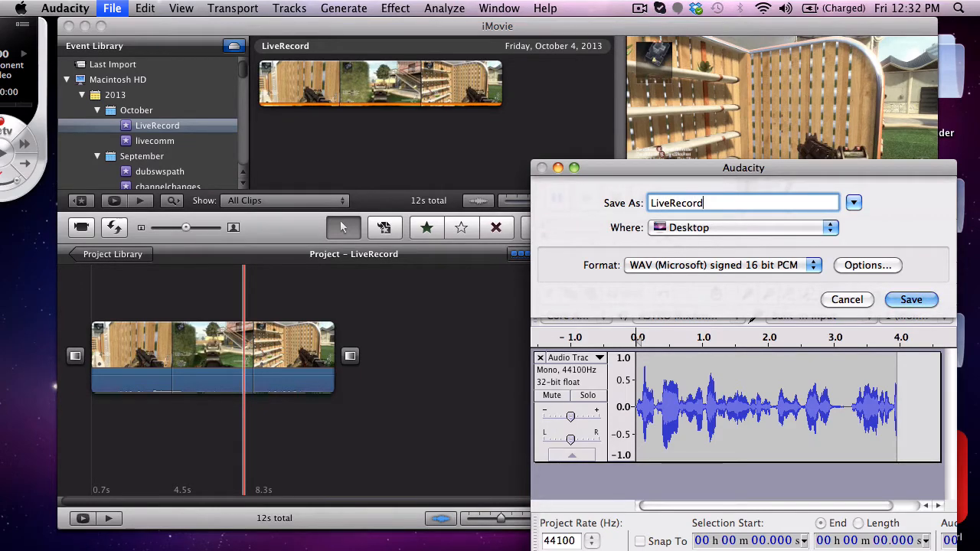
click(829, 227)
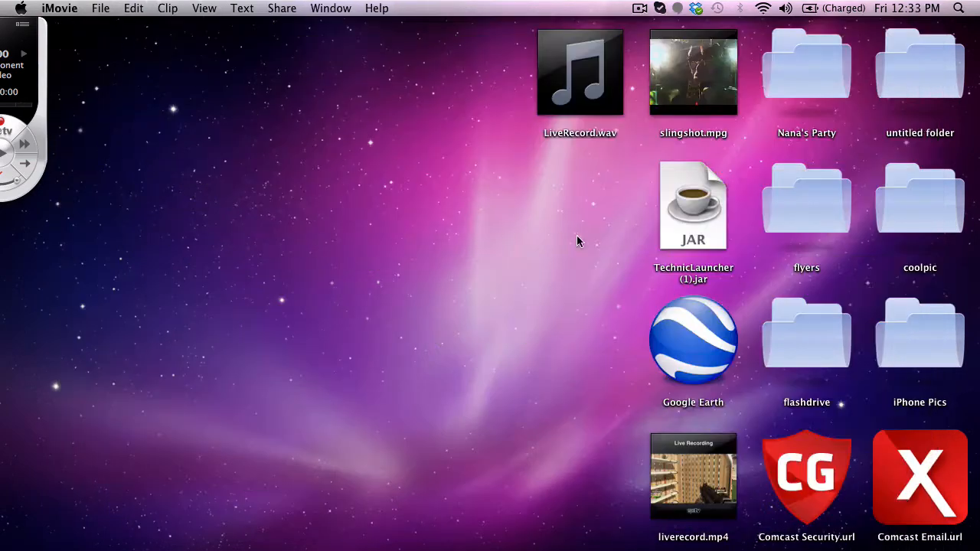
Move LiveRecord.wav to the middle of the desktop and play it in iTunes
drag(581, 73, 366, 275)
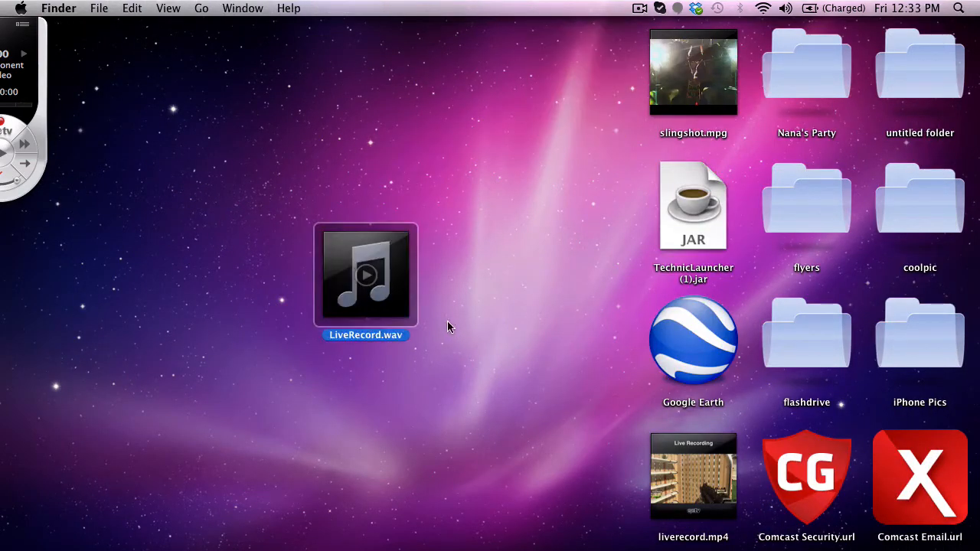
double_click(364, 272)
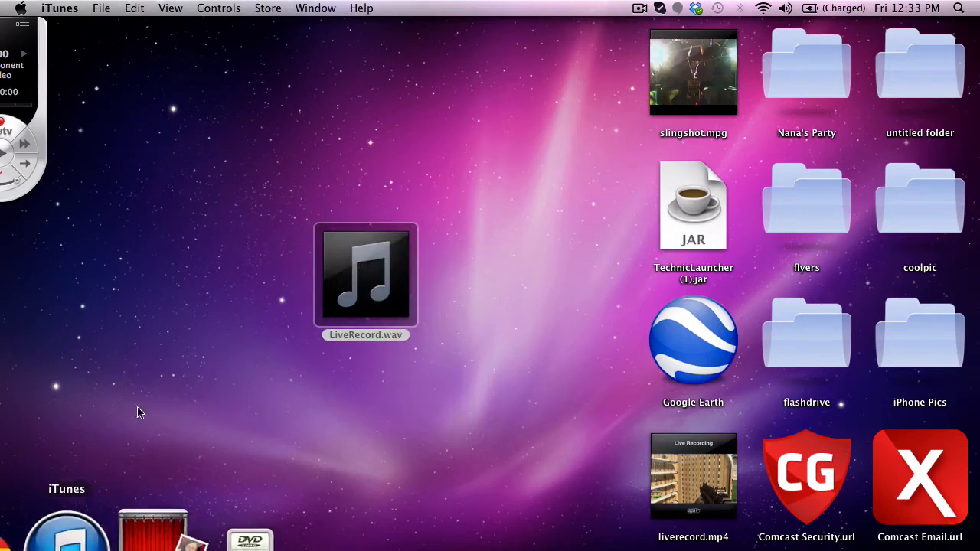
double_click(364, 272)
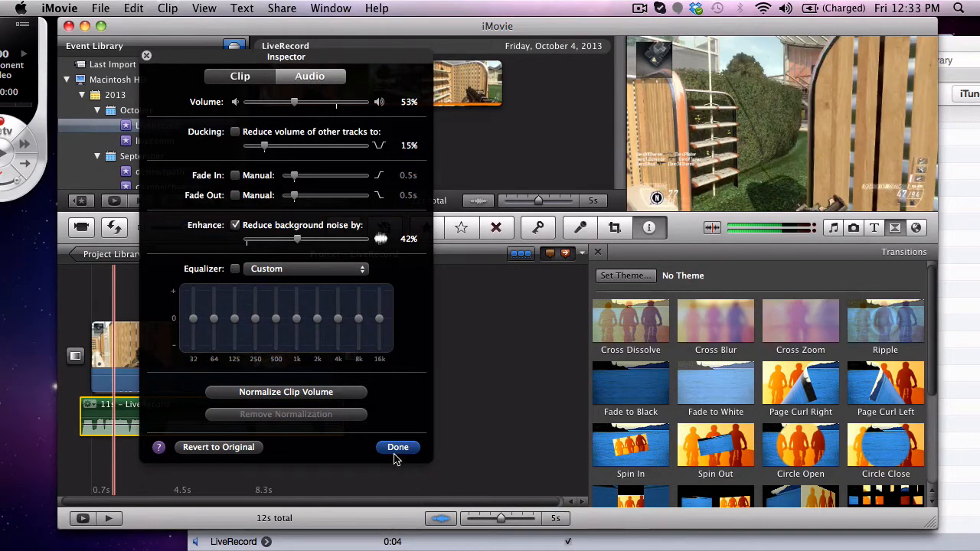
Confirm the LiveRecord.wav audio adjustments with Done in the Audio Inspector
click(398, 447)
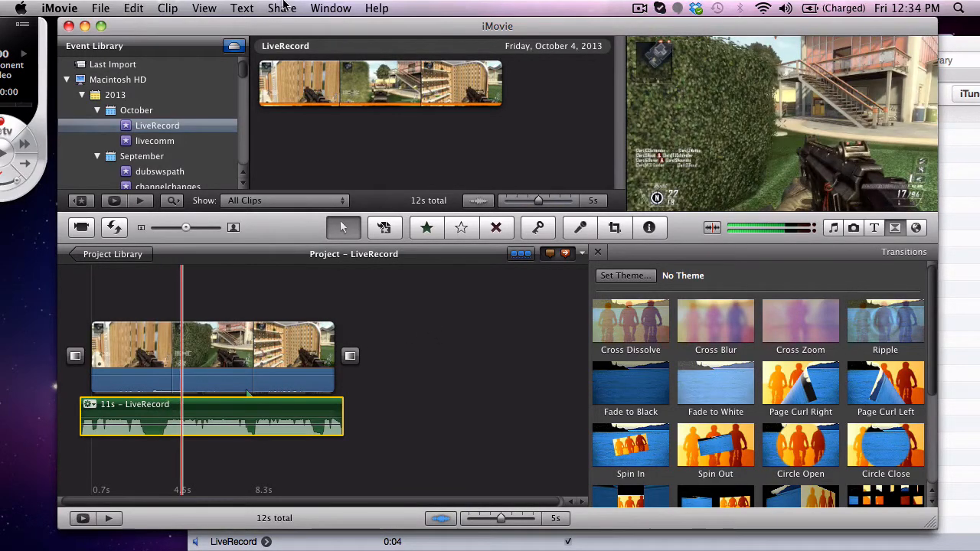
Export using QuickTime as LiveRecordfinal.mp4, Movie to MPEG-4, on the Desktop
click(282, 9)
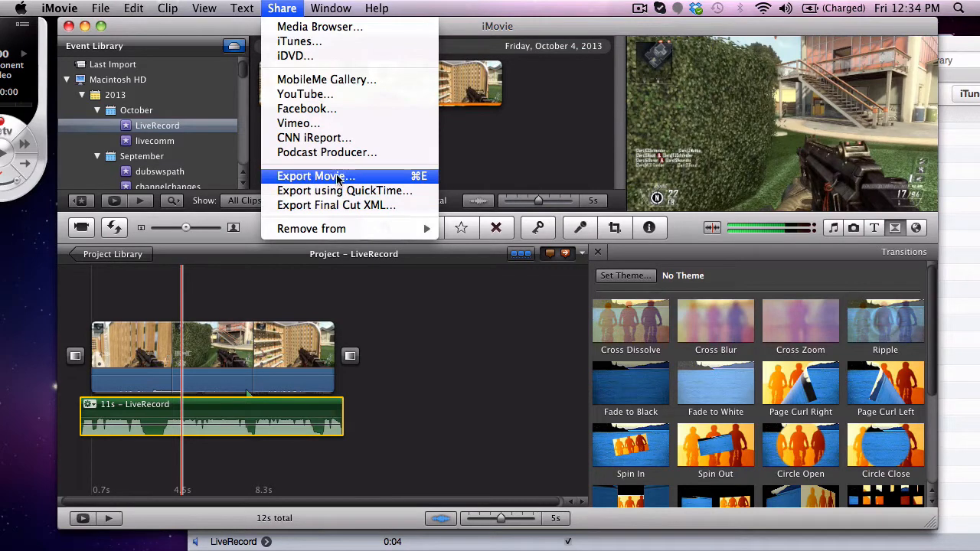
click(315, 176)
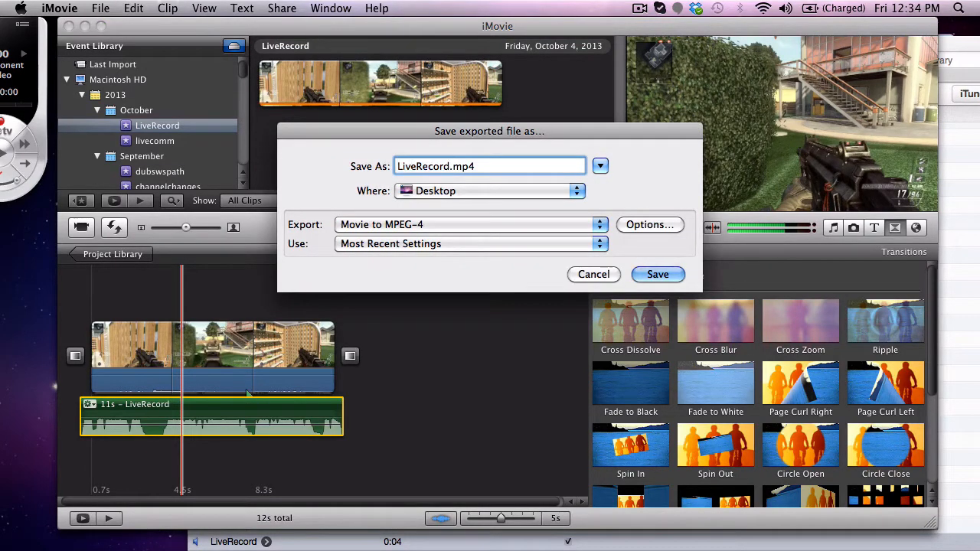
text(final)
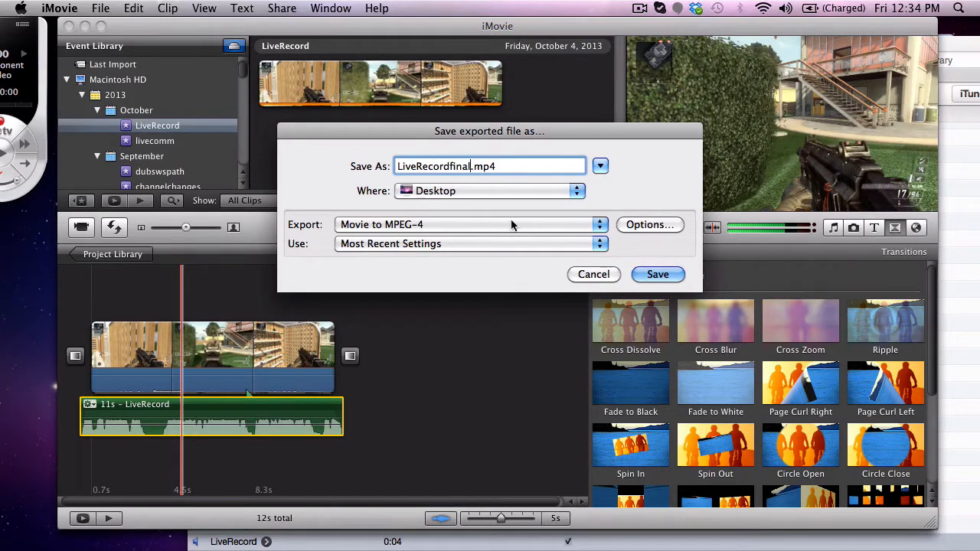
click(649, 223)
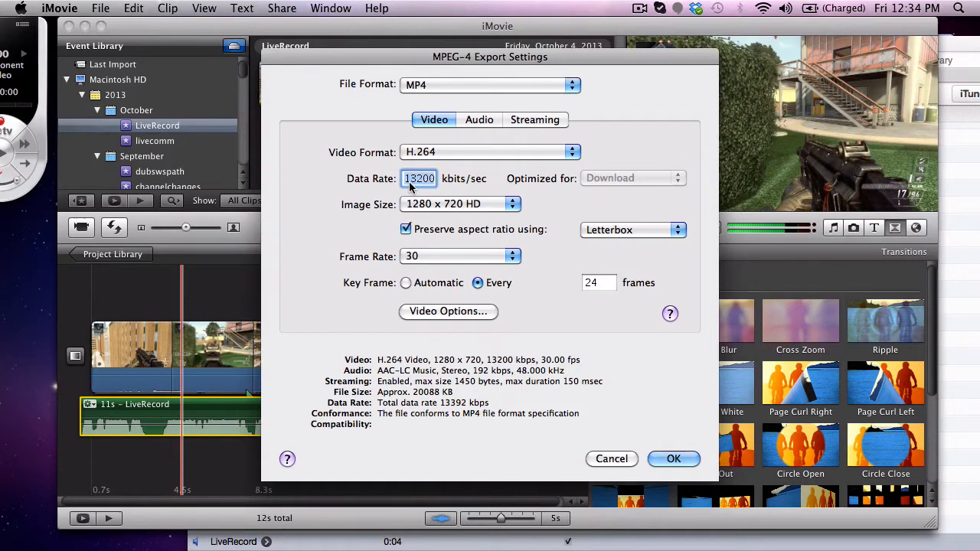
mouse_move(474, 213)
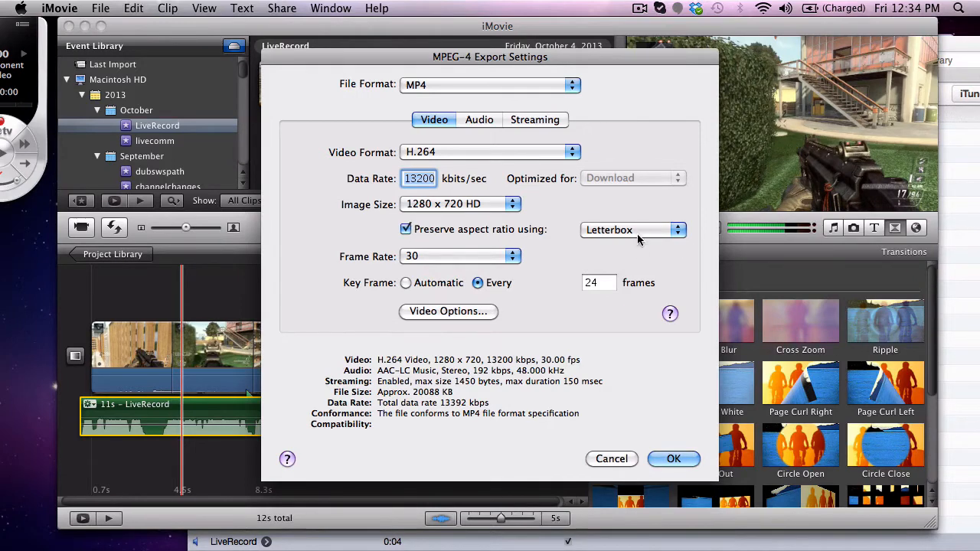
mouse_move(467, 298)
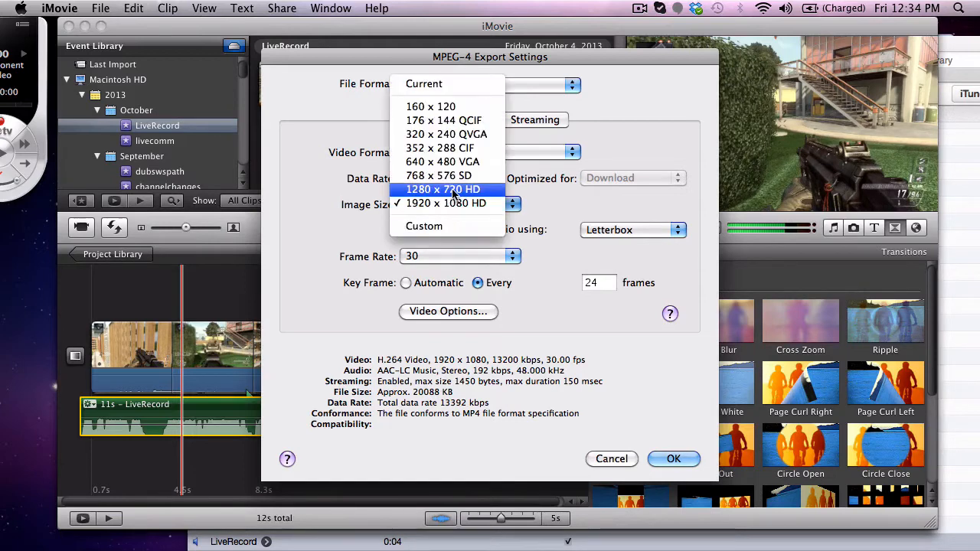
Set image size to 1280 × 720 HD and save the export to the Desktop
click(444, 190)
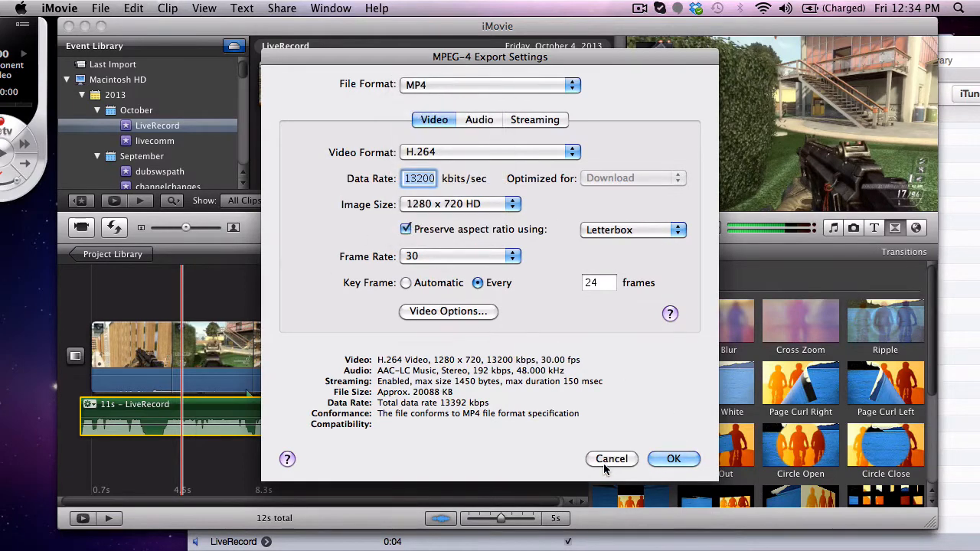
click(674, 459)
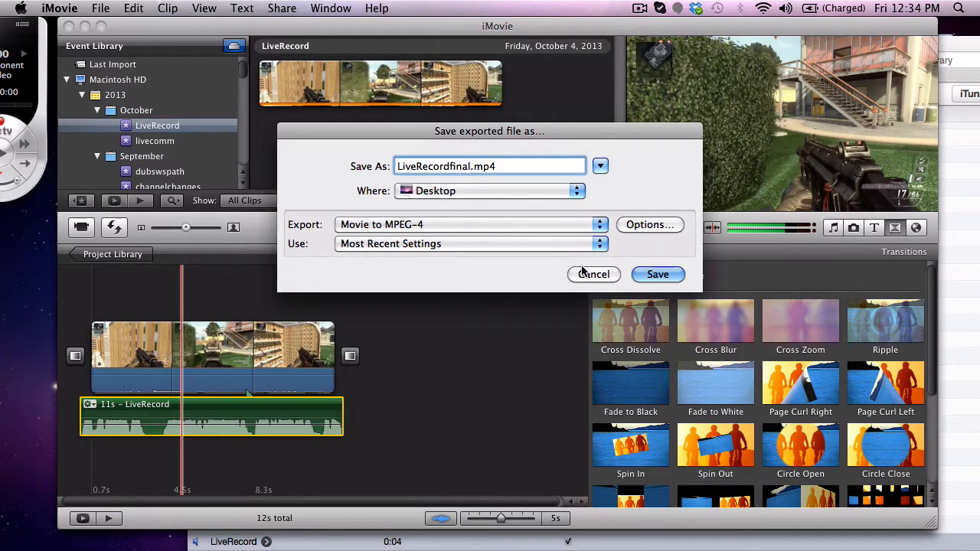
click(657, 274)
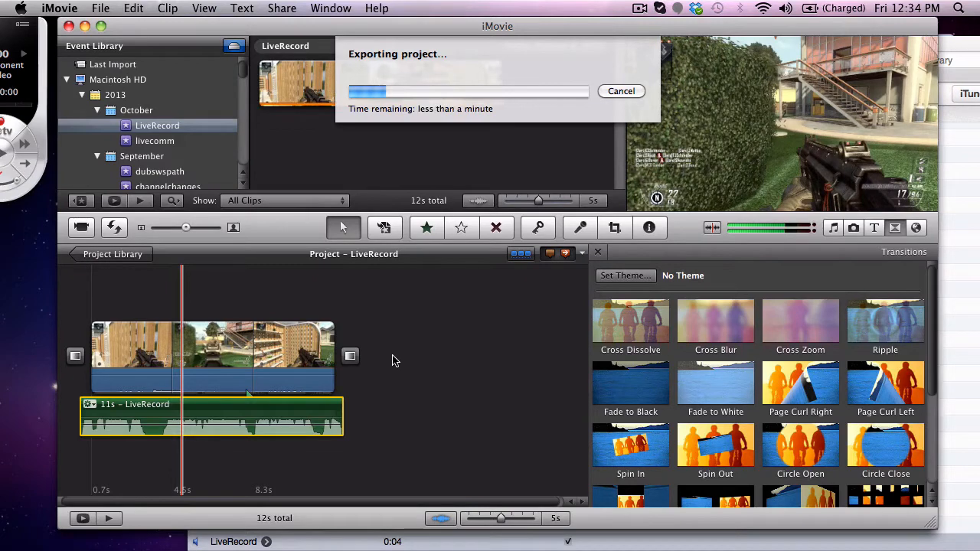
mouse_move(407, 64)
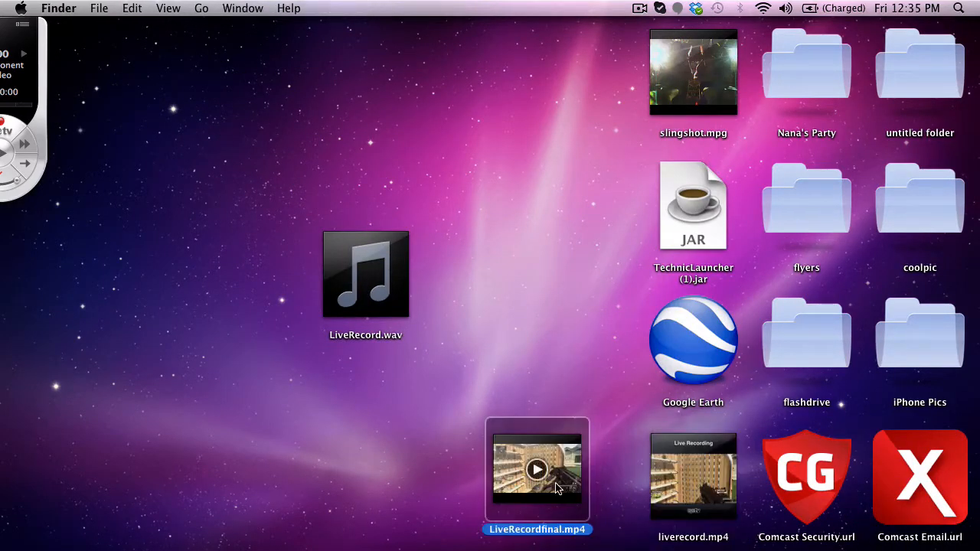
Move LiveRecordfinal.mp4 to the left of the desktop and play it in QuickTime Player
drag(538, 469, 303, 437)
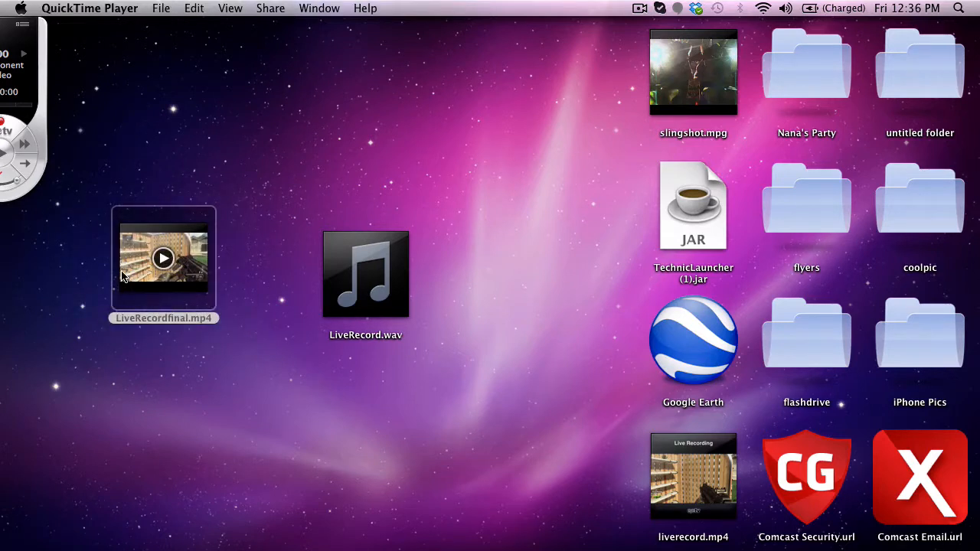
double_click(162, 257)
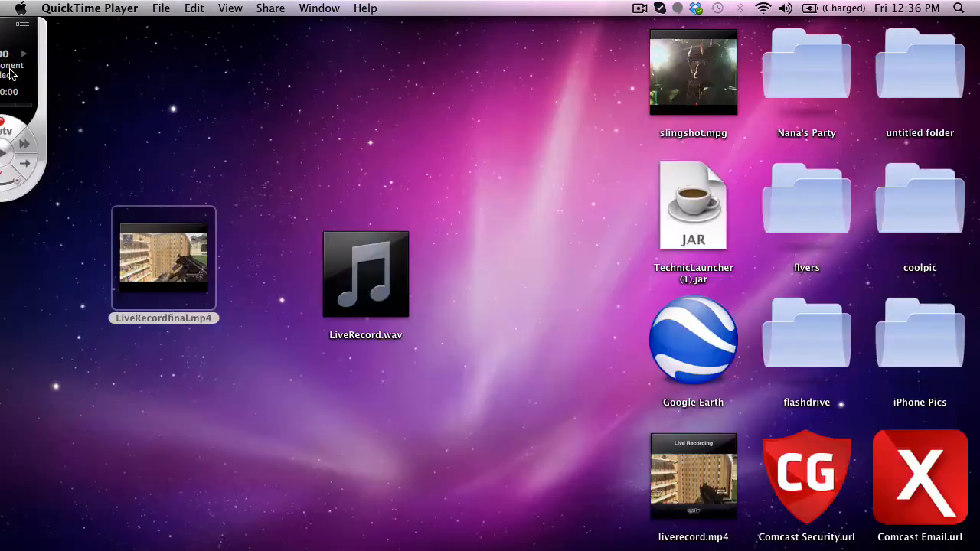
mouse_move(382, 505)
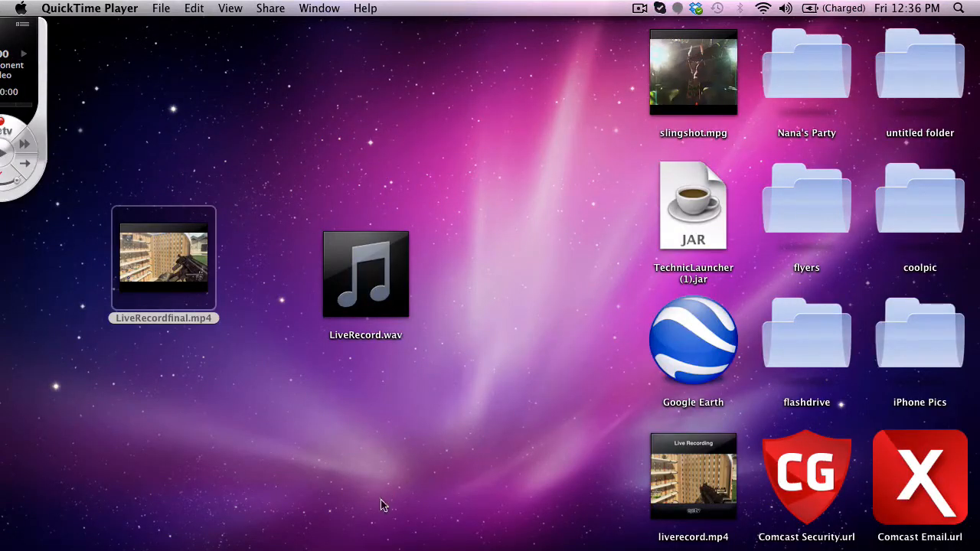
Bring up YouTube in the browser and go to its video upload page
click(53, 532)
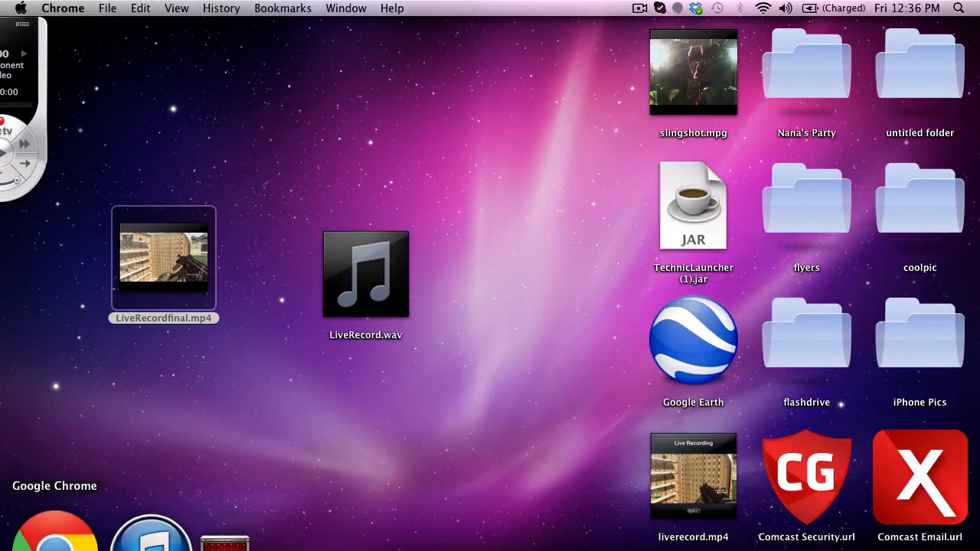
click(54, 533)
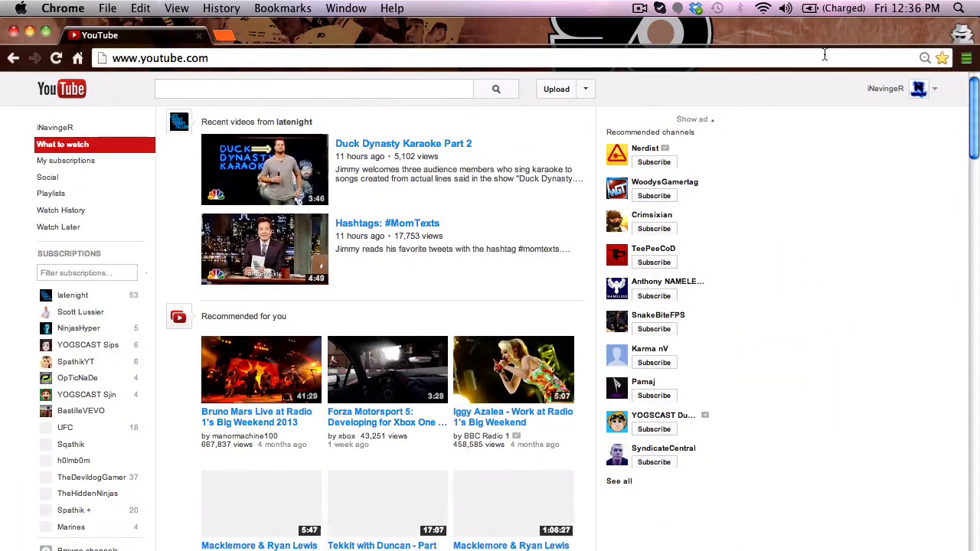
mouse_move(845, 30)
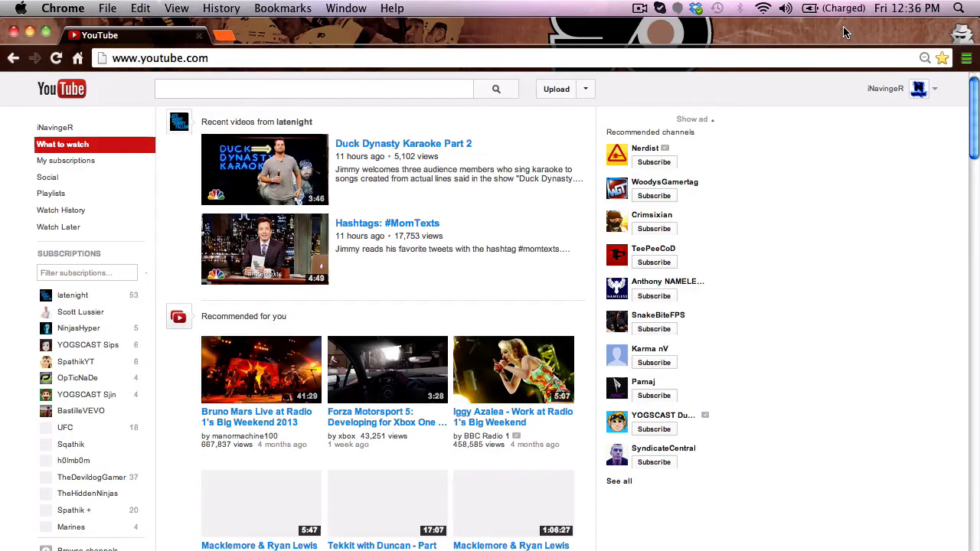
mouse_move(819, 104)
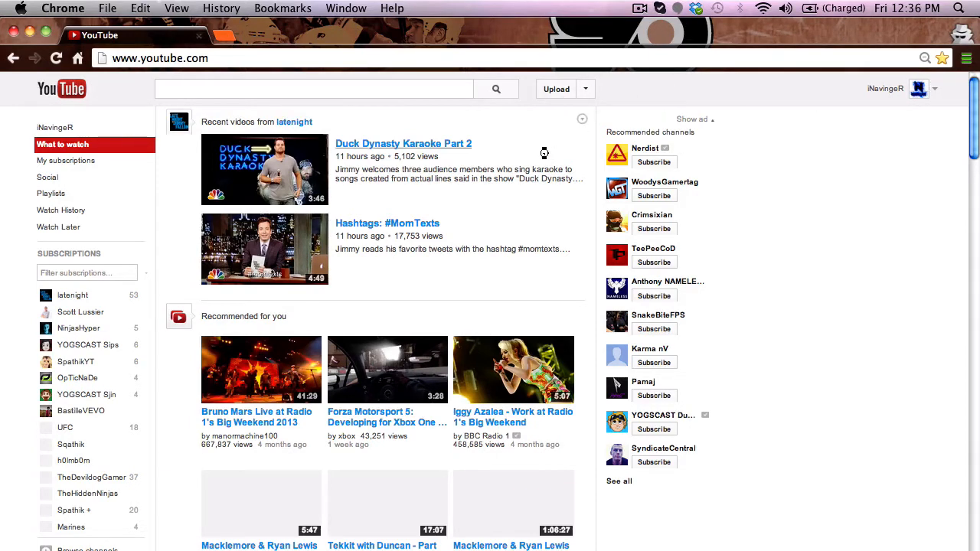
click(556, 89)
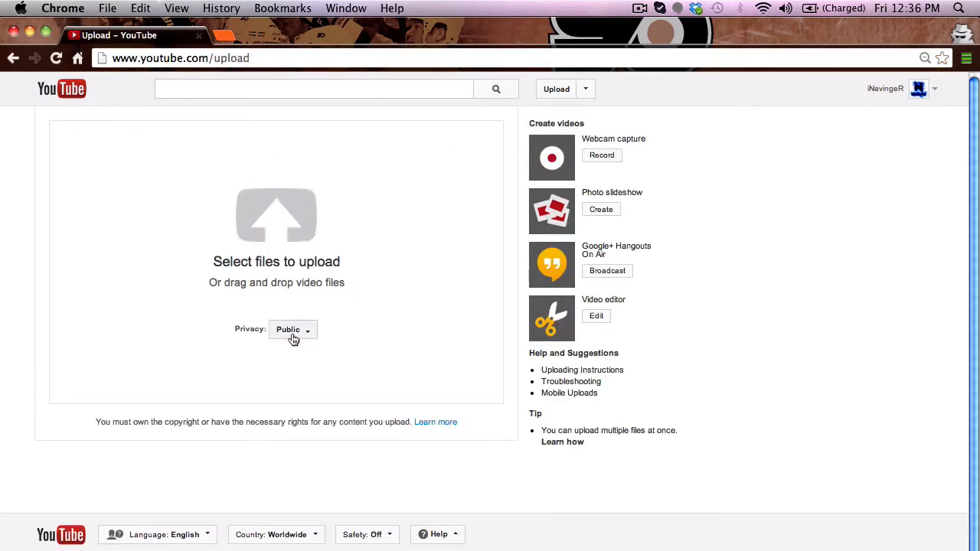
Set the upcoming upload's privacy to Private
click(294, 329)
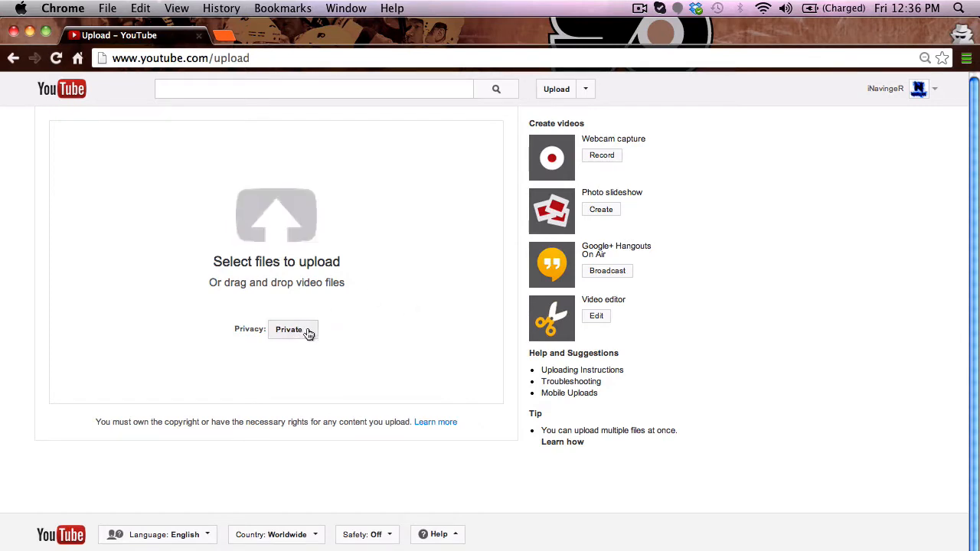
click(294, 329)
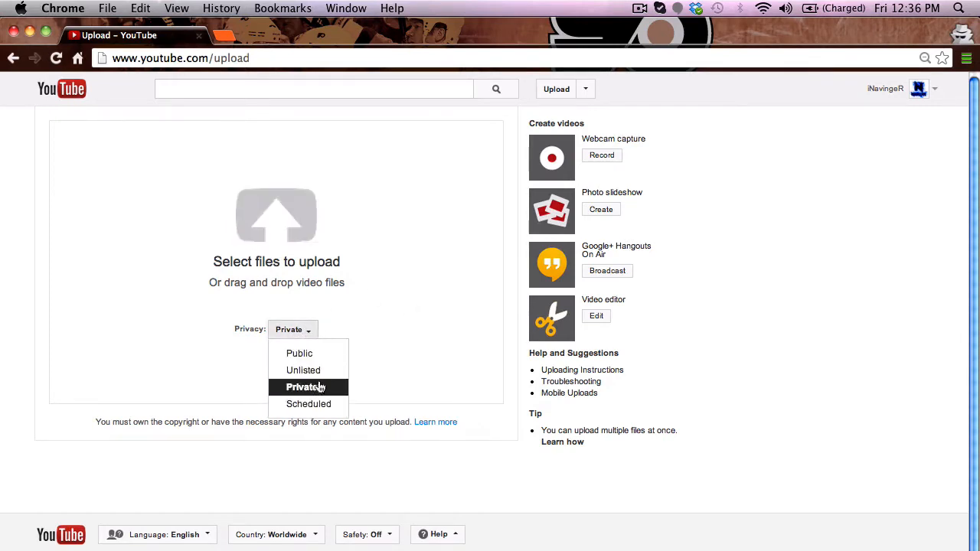
click(304, 386)
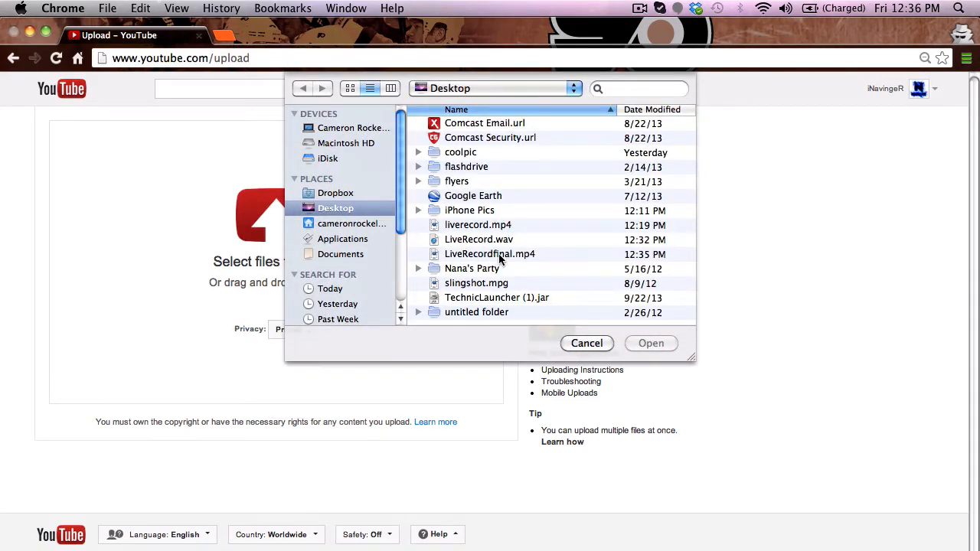
mouse_move(515, 257)
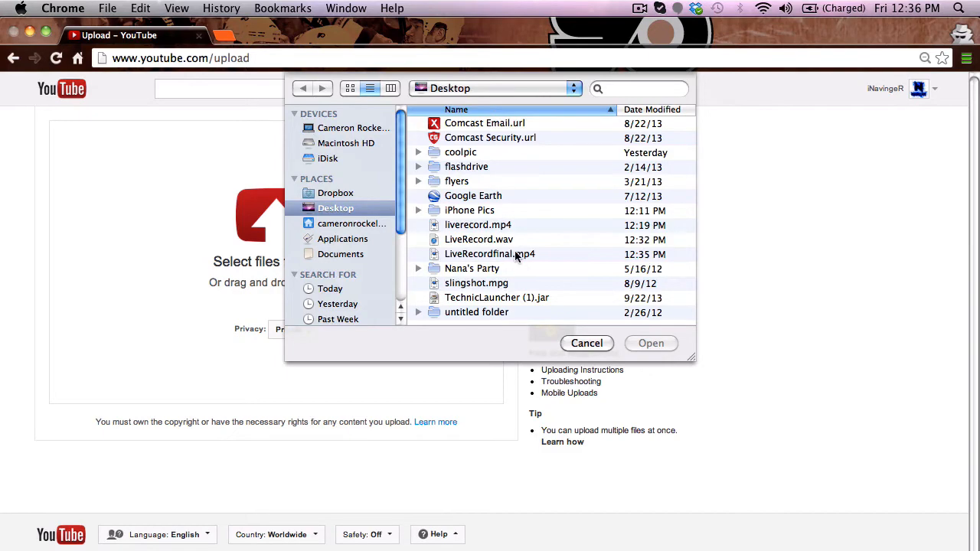
Choose LiveRecordfinal.mp4 from the Desktop as the file to upload
click(649, 343)
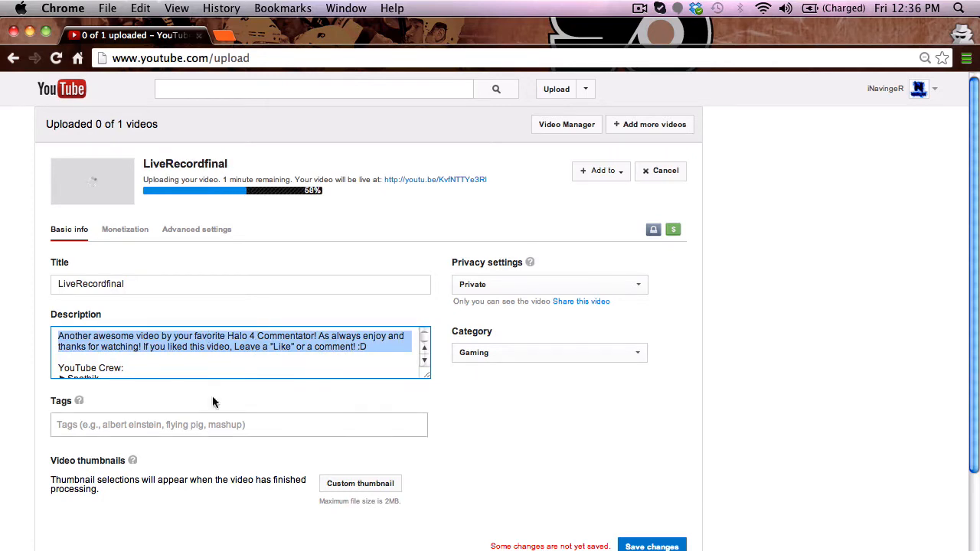
Review the LiveRecordfinal title, description, Private and Gaming details and save all changes
click(239, 424)
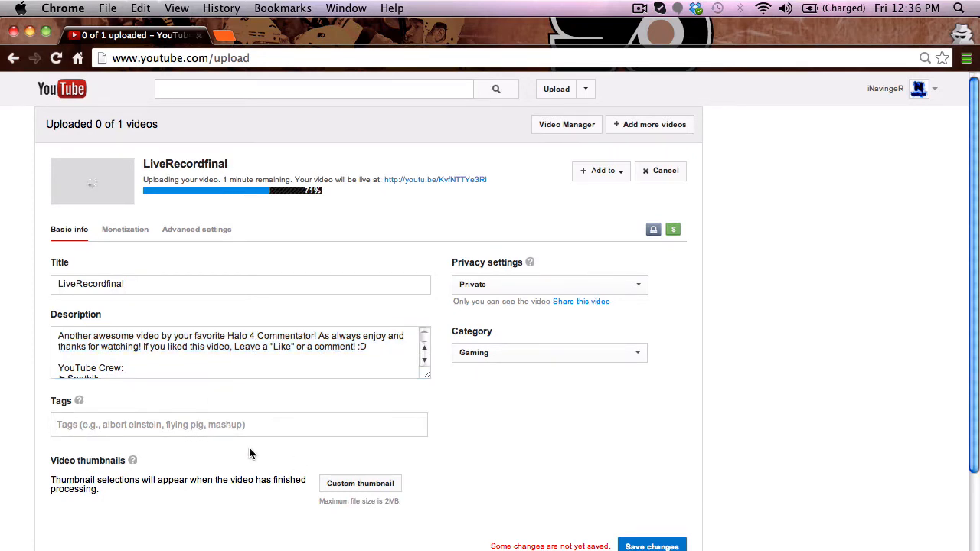
mouse_move(559, 490)
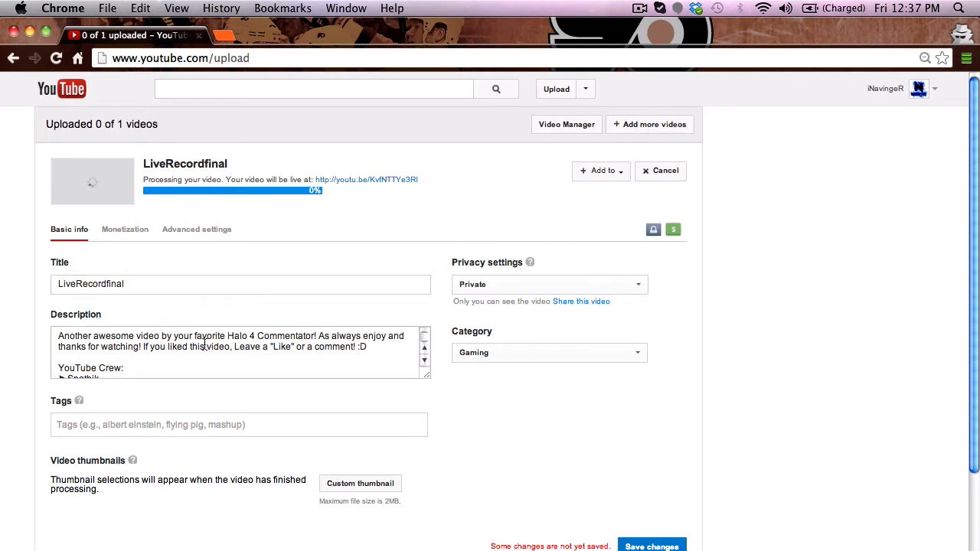
mouse_move(63, 414)
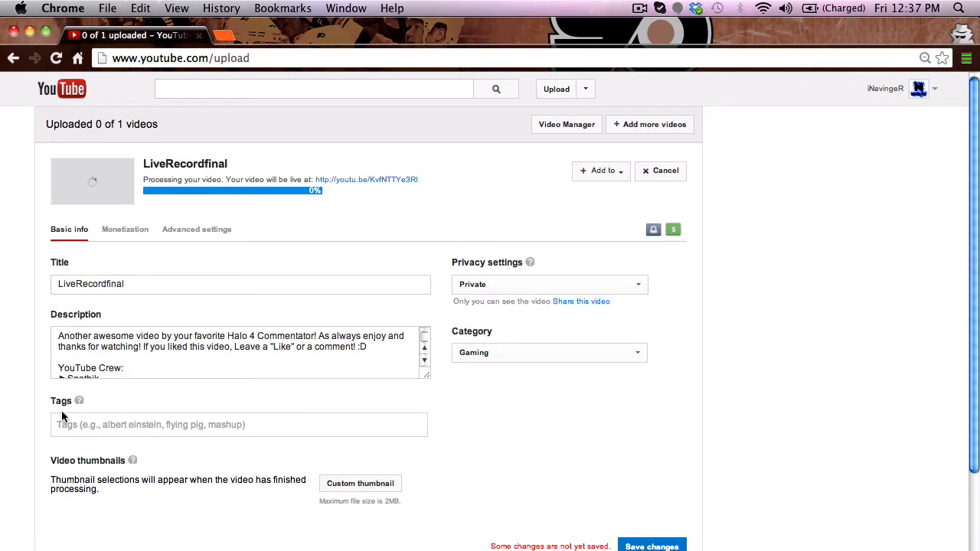
click(652, 545)
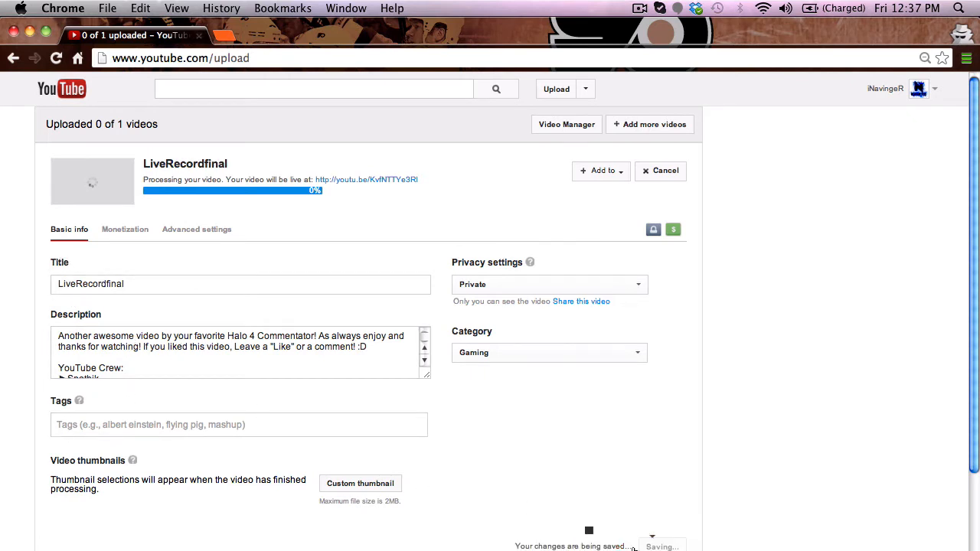
mouse_move(589, 397)
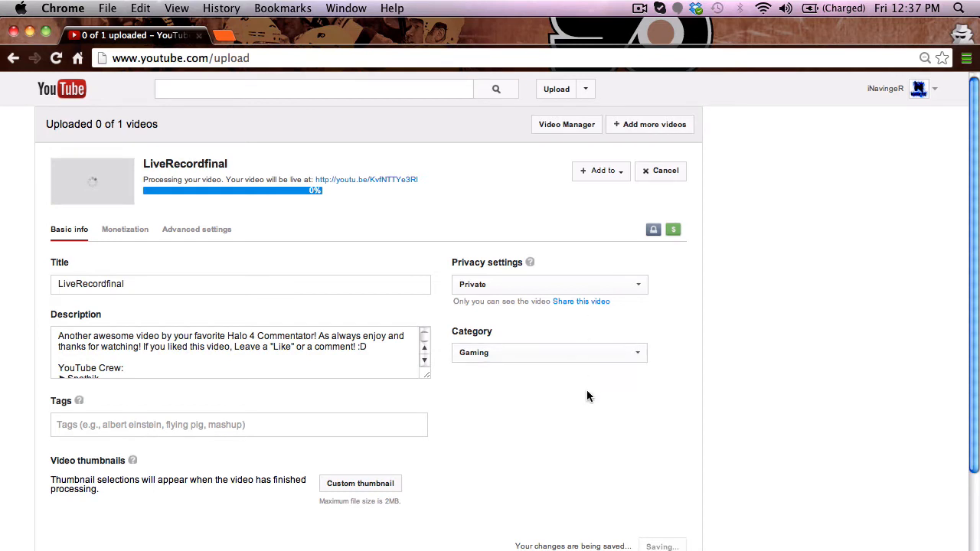
mouse_move(564, 406)
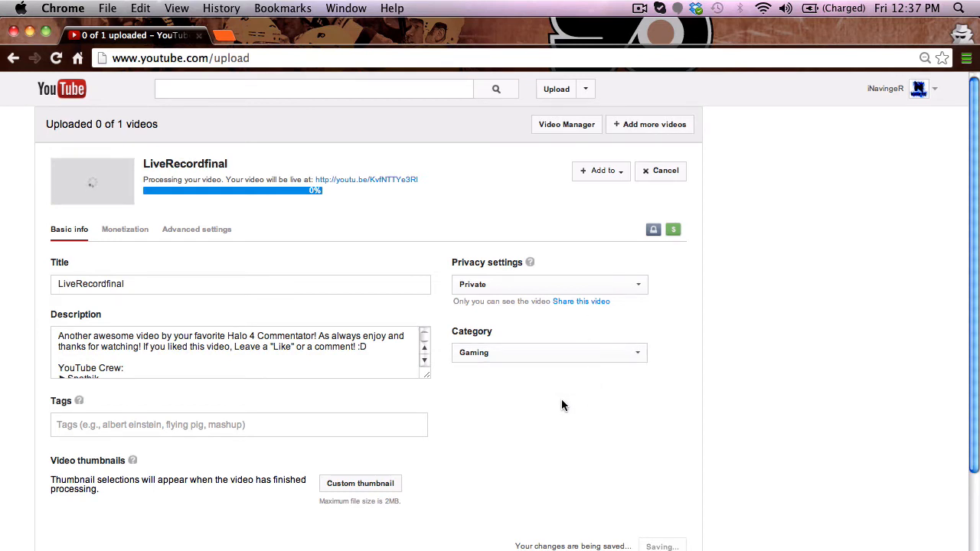
mouse_move(249, 146)
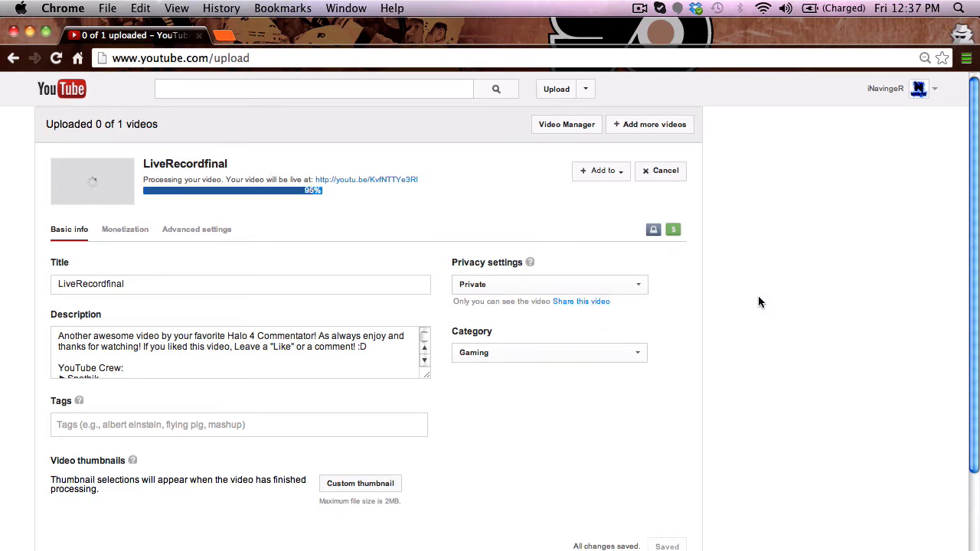
mouse_move(395, 176)
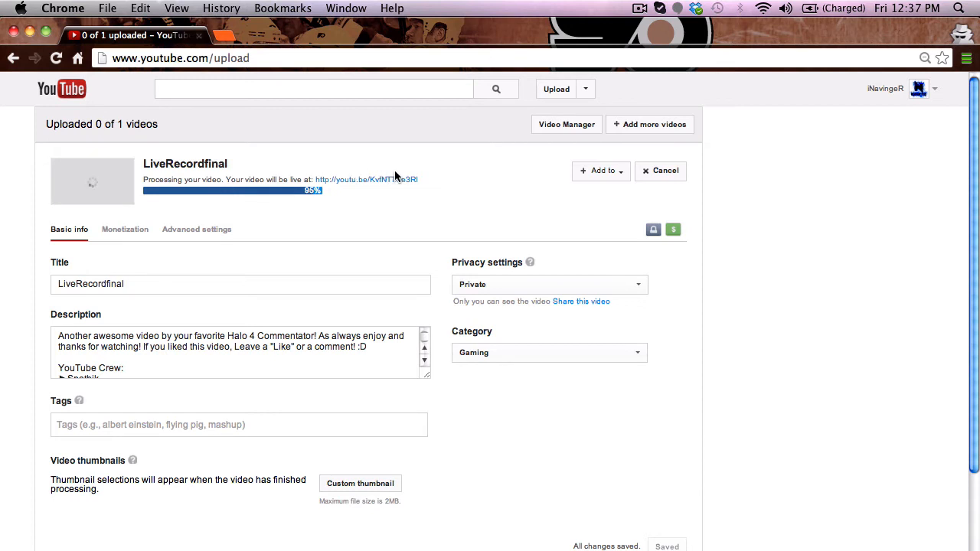
mouse_move(229, 196)
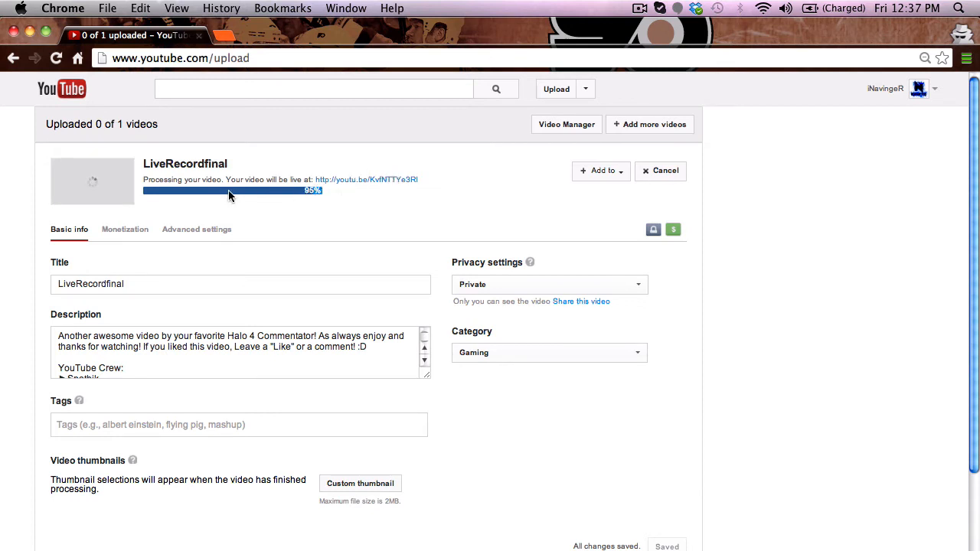
mouse_move(478, 217)
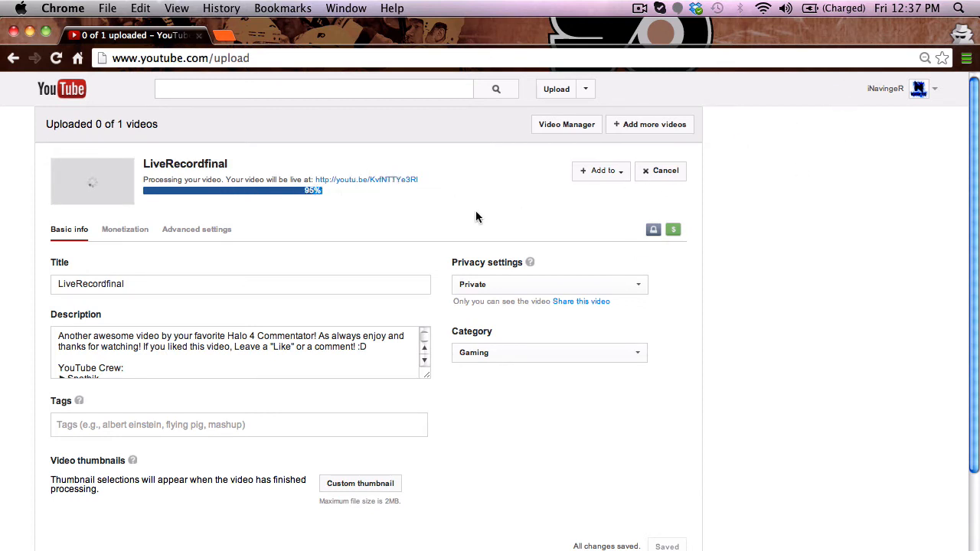
scroll(down, 3)
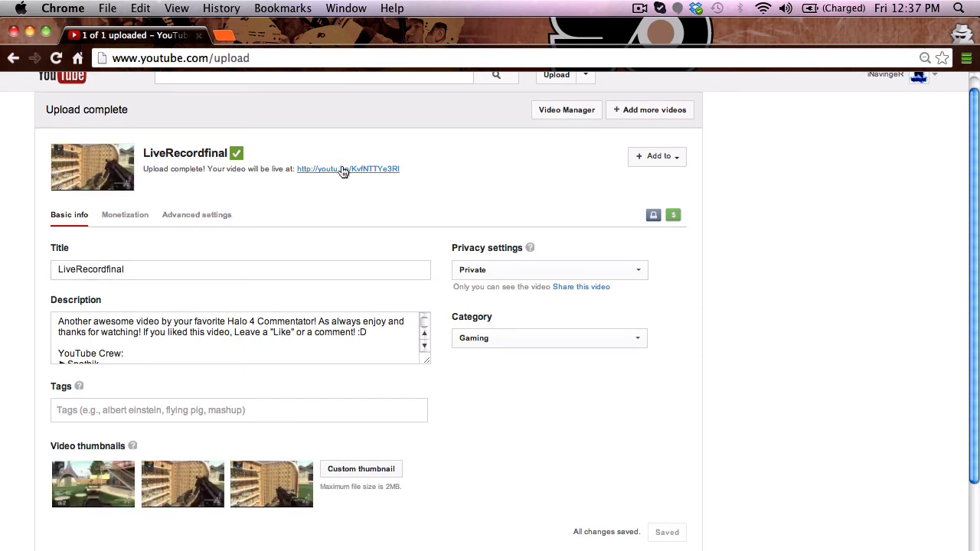
Open Video Manager's Uploads list and go to LiveRecordfinal's watch page
click(918, 87)
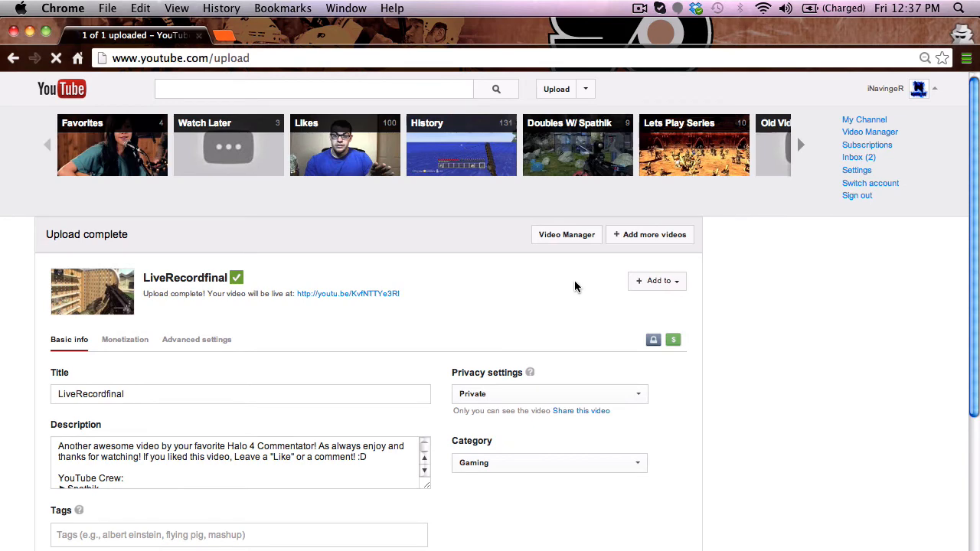
click(567, 234)
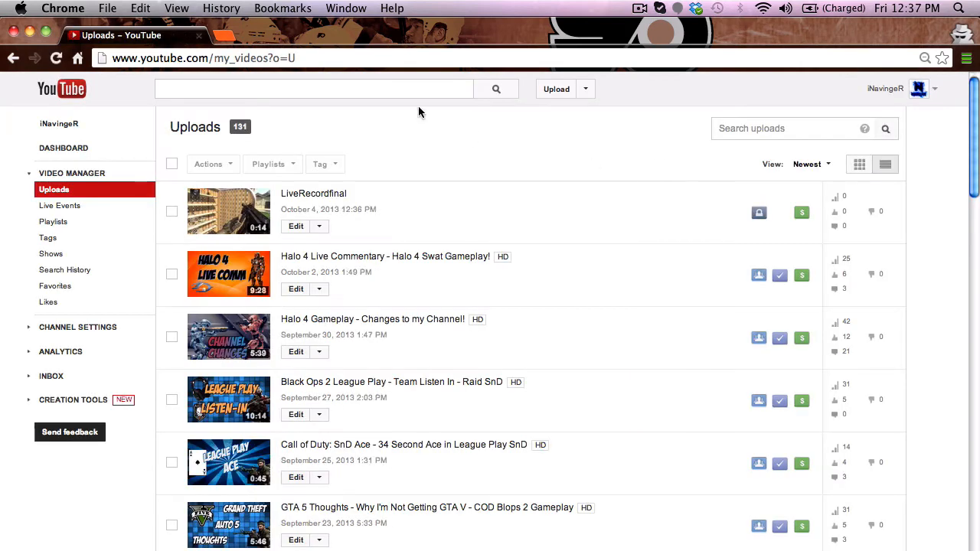
scroll(down, 3)
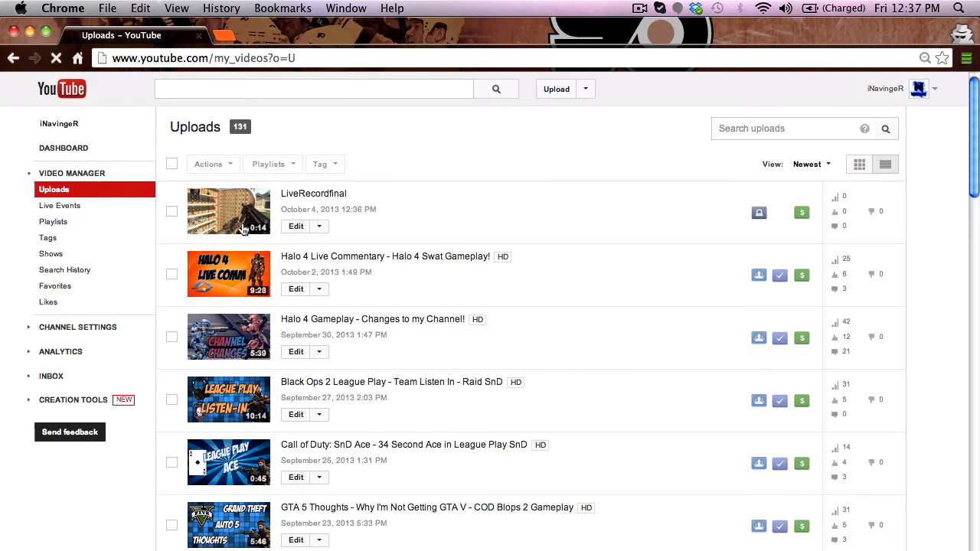
click(230, 212)
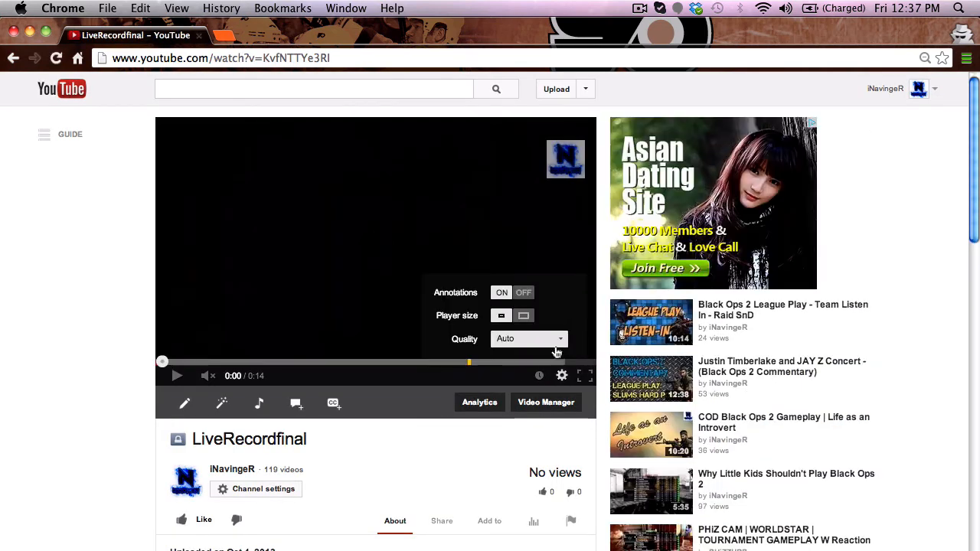
Play LiveRecordfinal in the watch-page player and check its 360p quality setting
click(529, 338)
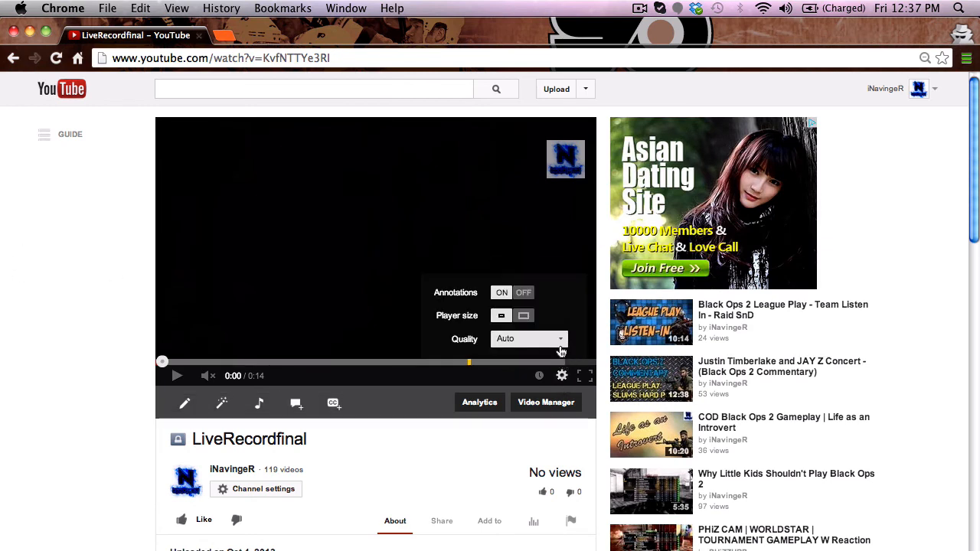
click(560, 375)
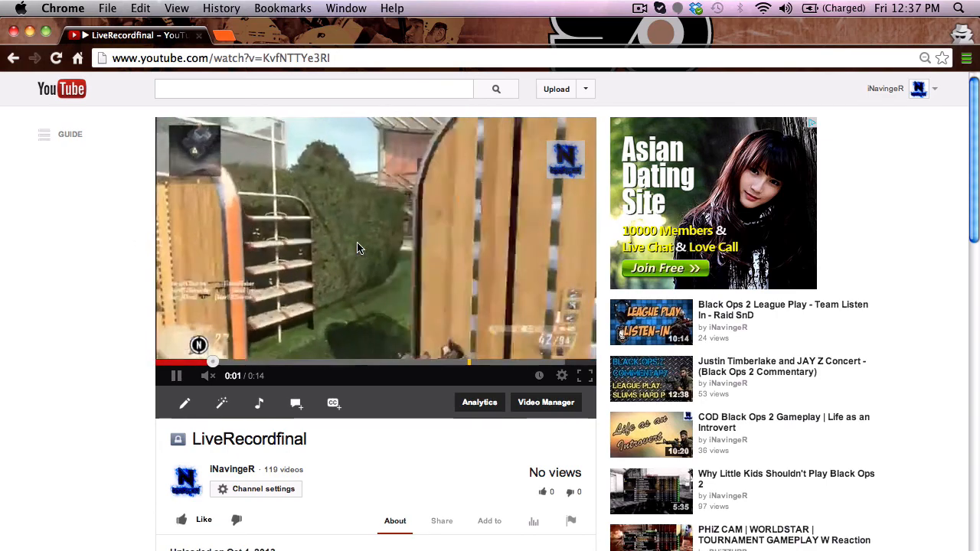
scroll(down, 3)
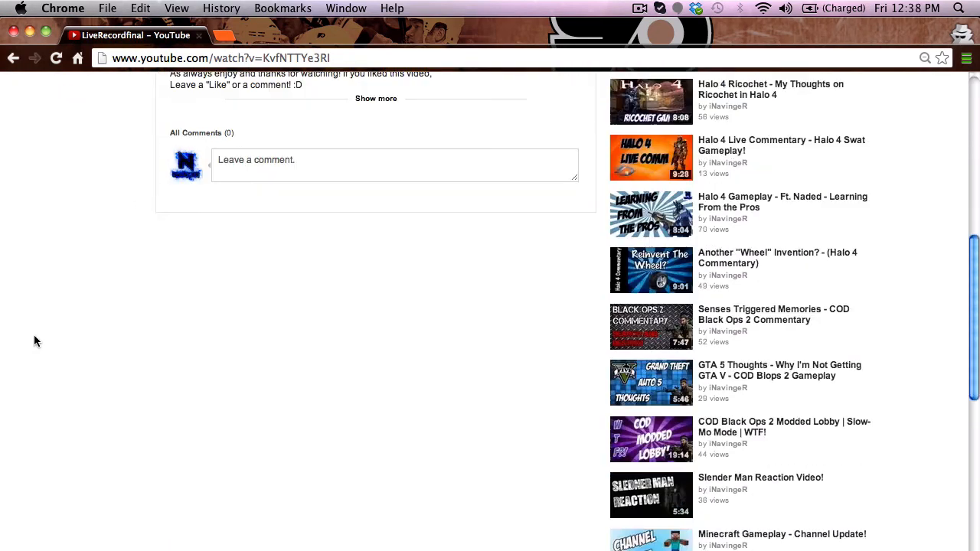
scroll(up, 3)
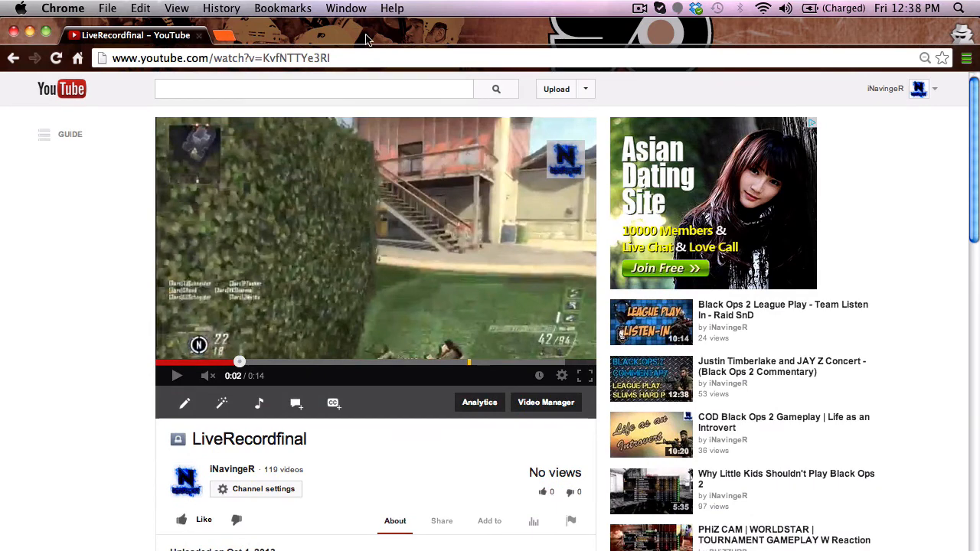
click(560, 375)
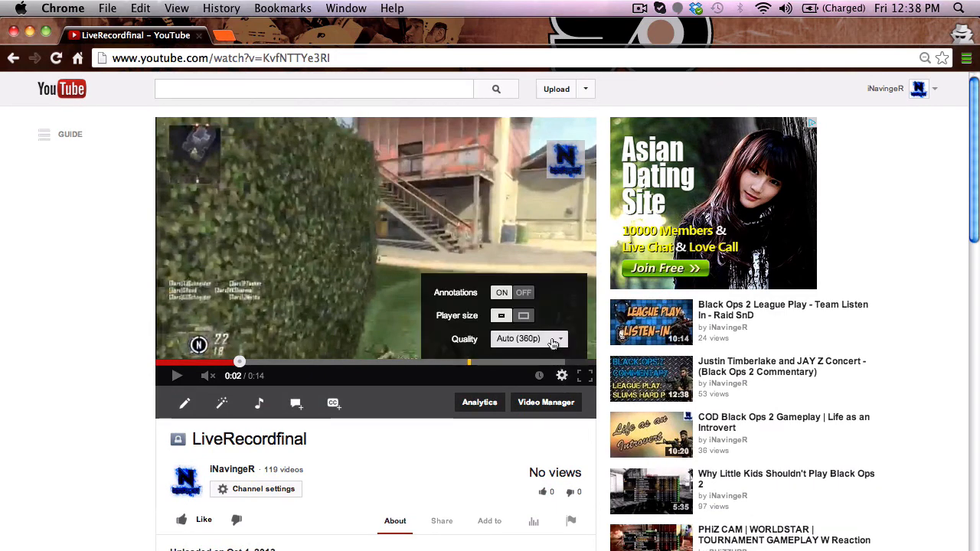